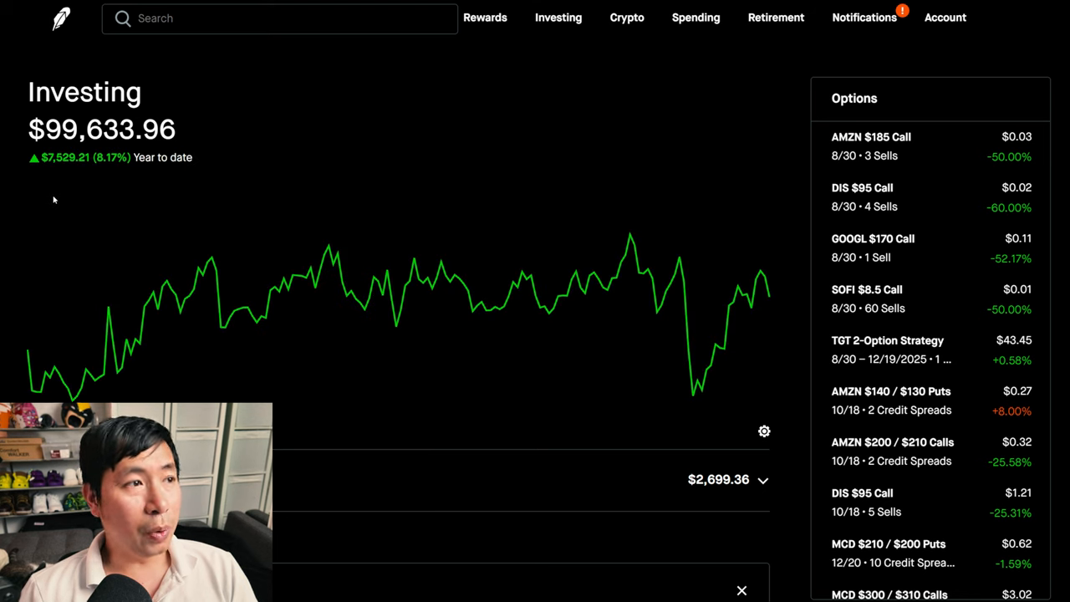
mouse_move(51, 172)
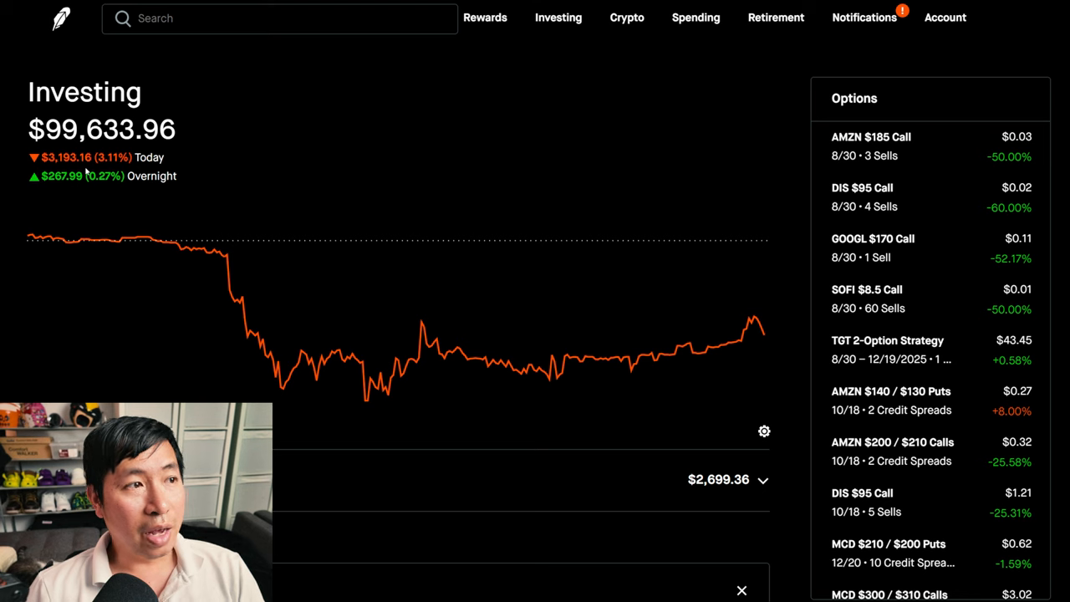
mouse_move(60, 190)
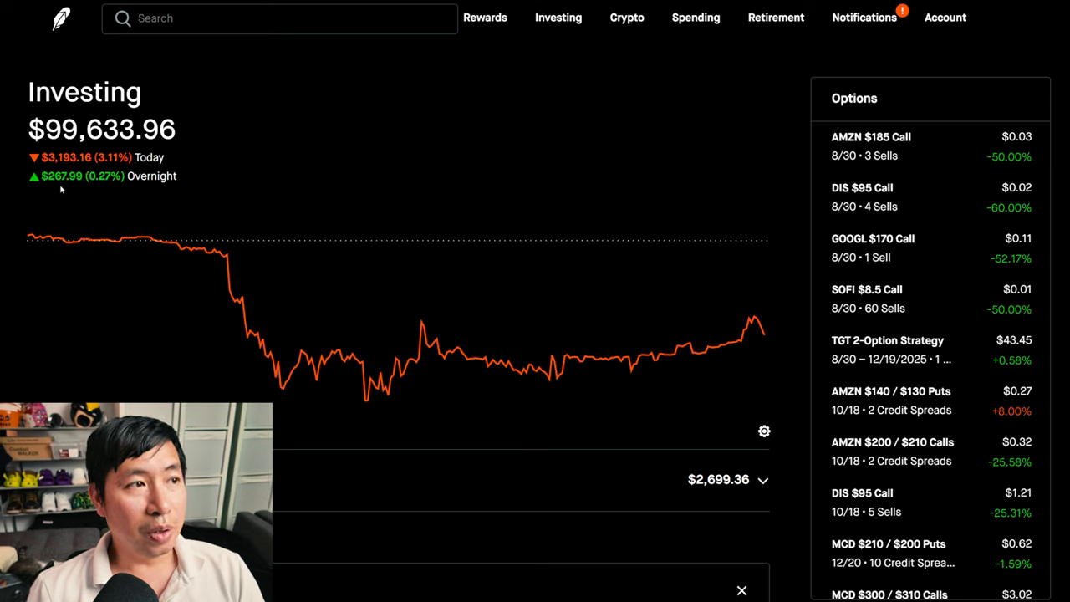
mouse_move(94, 188)
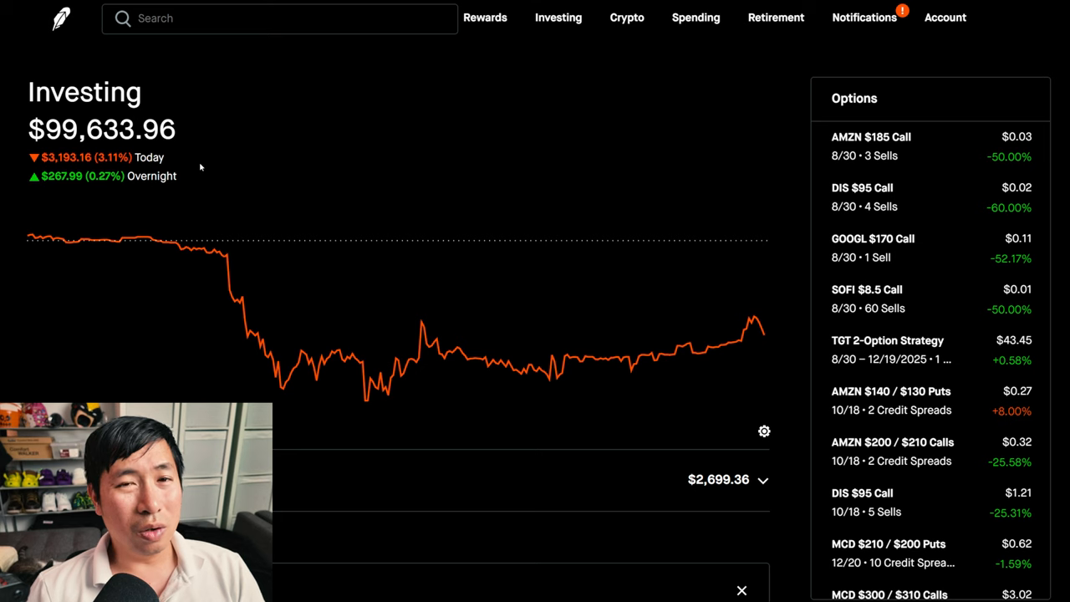
mouse_move(170, 166)
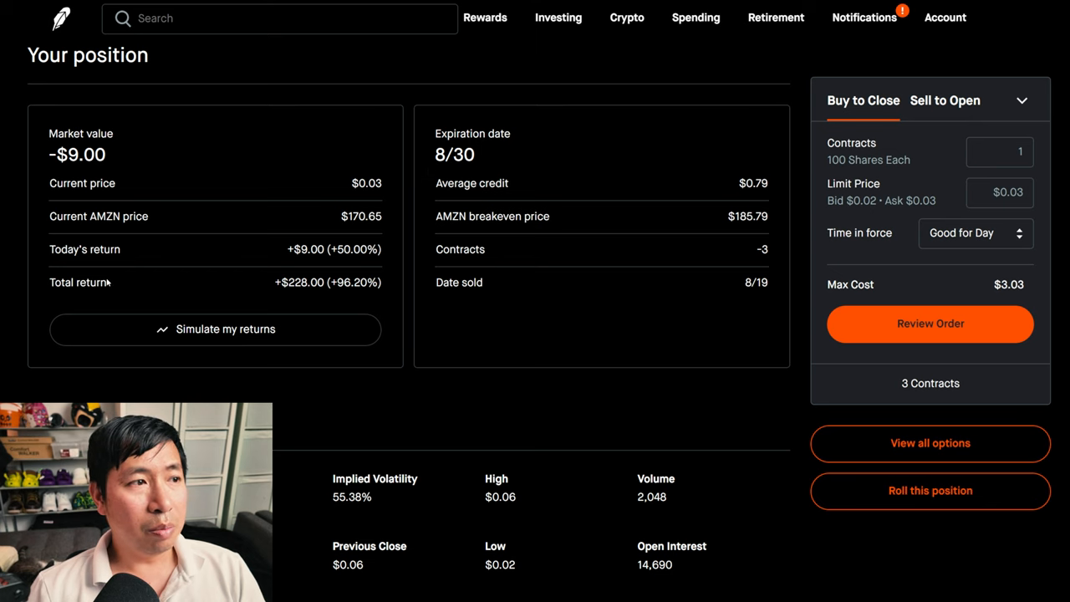
mouse_move(309, 294)
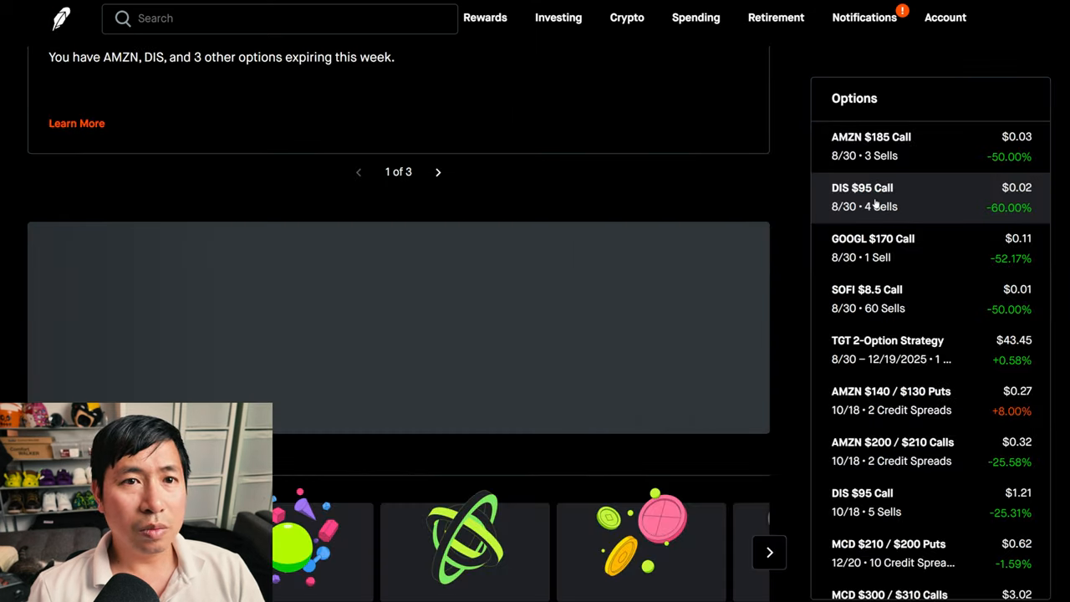
Step: Review the DIS $95 Call (8/30) position details, then return to the account overview
click(863, 197)
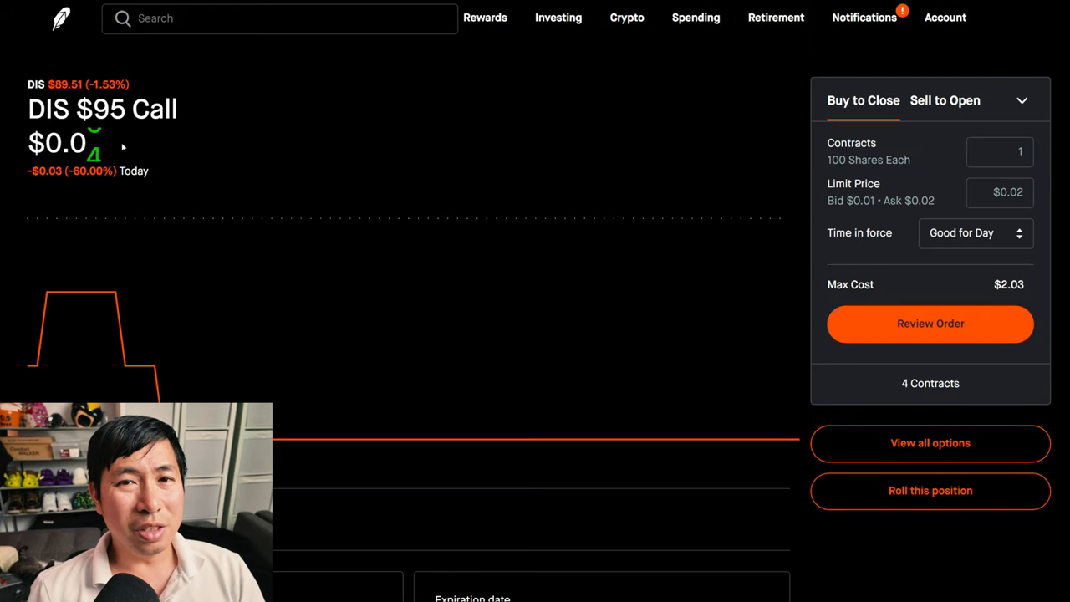
scroll(down, 3)
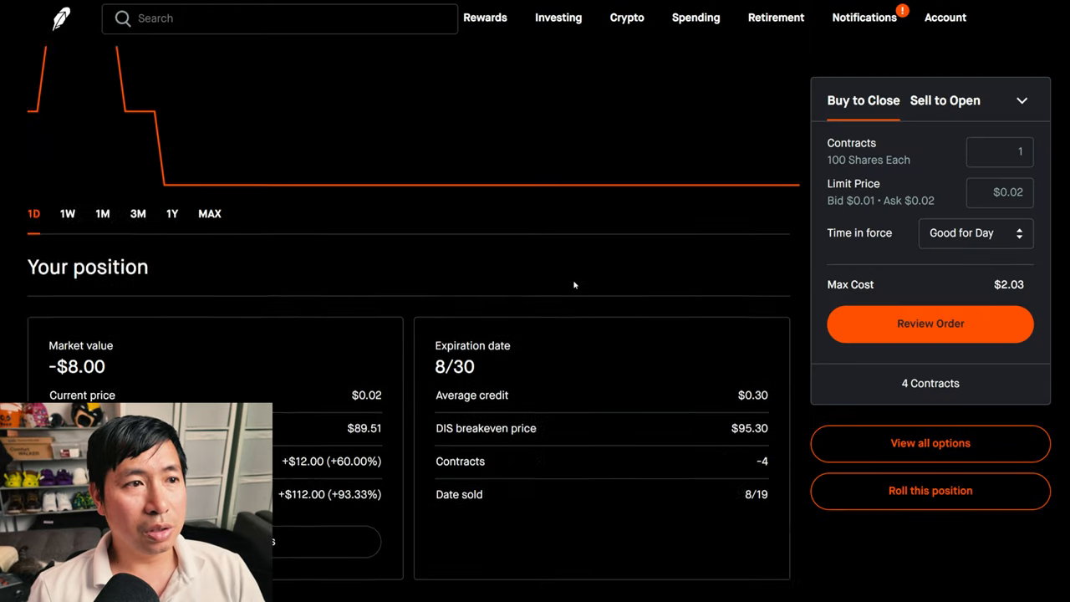
scroll(down, 3)
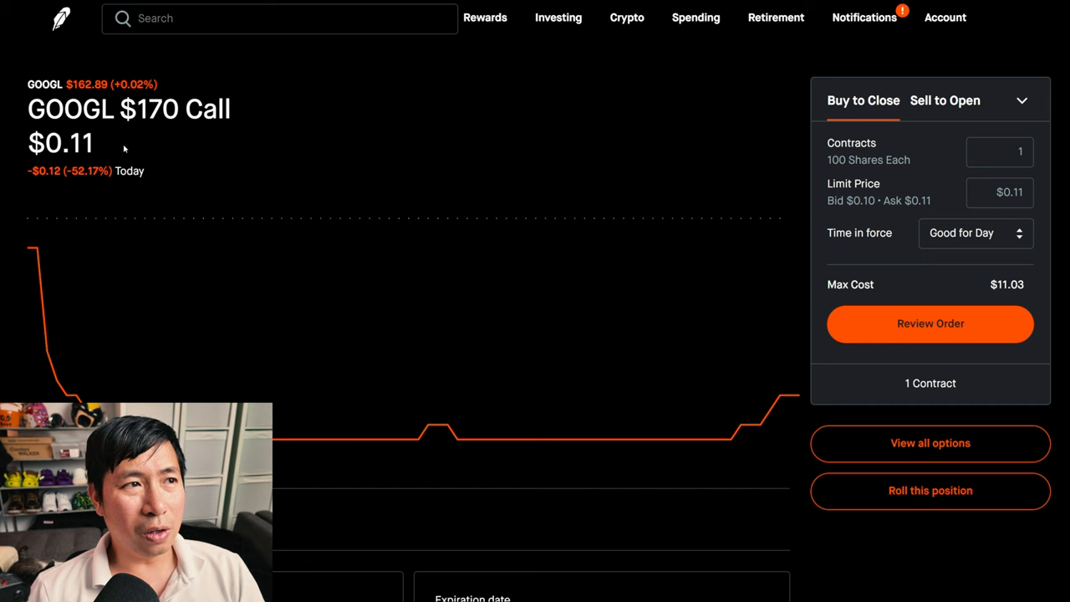
scroll(down, 3)
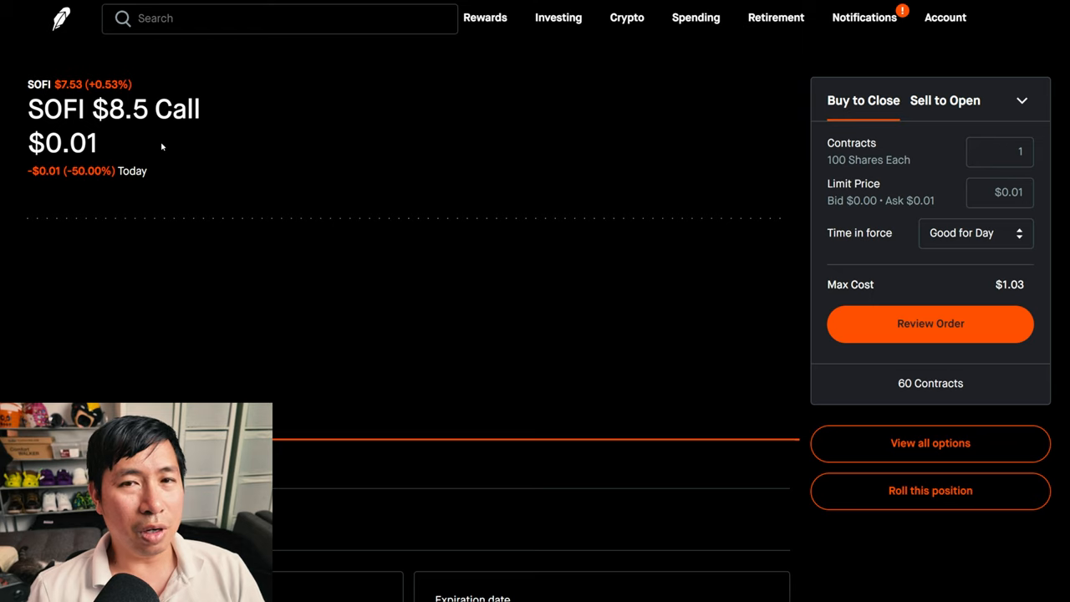
scroll(down, 3)
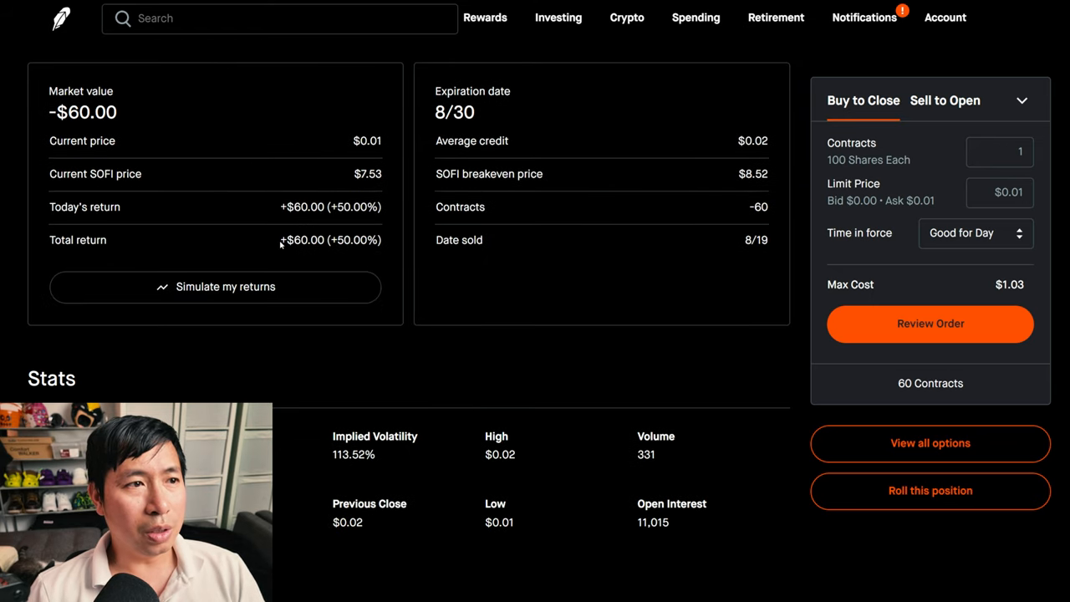
mouse_move(535, 190)
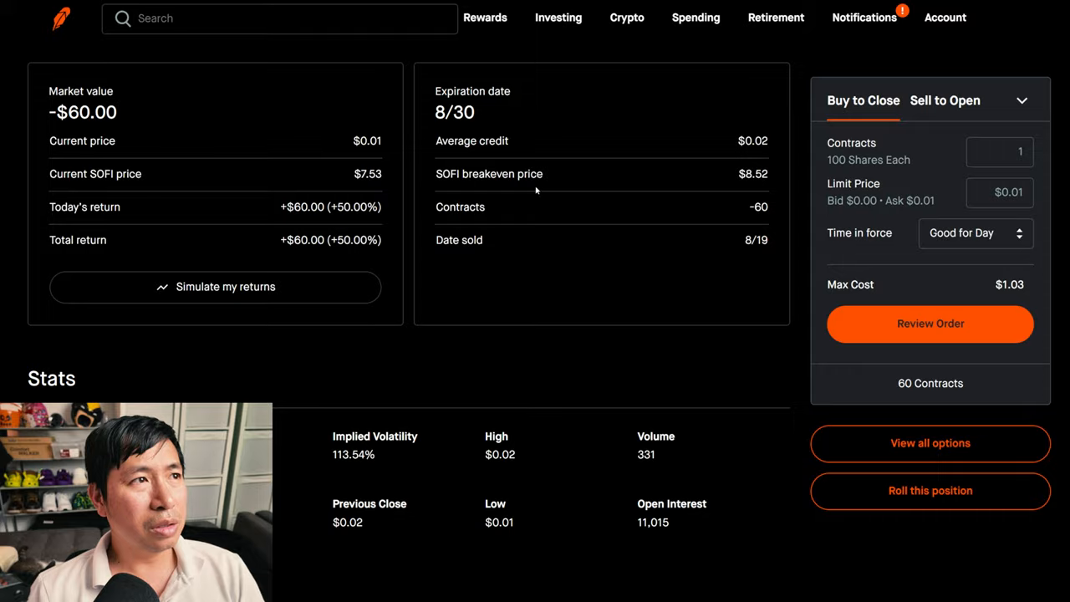
click(929, 325)
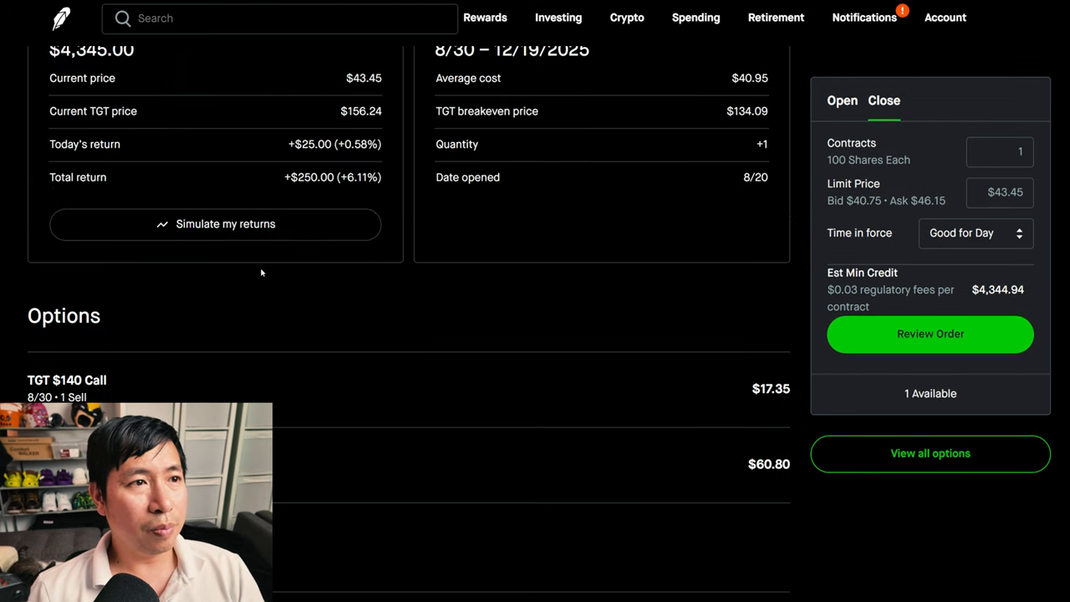
mouse_move(315, 196)
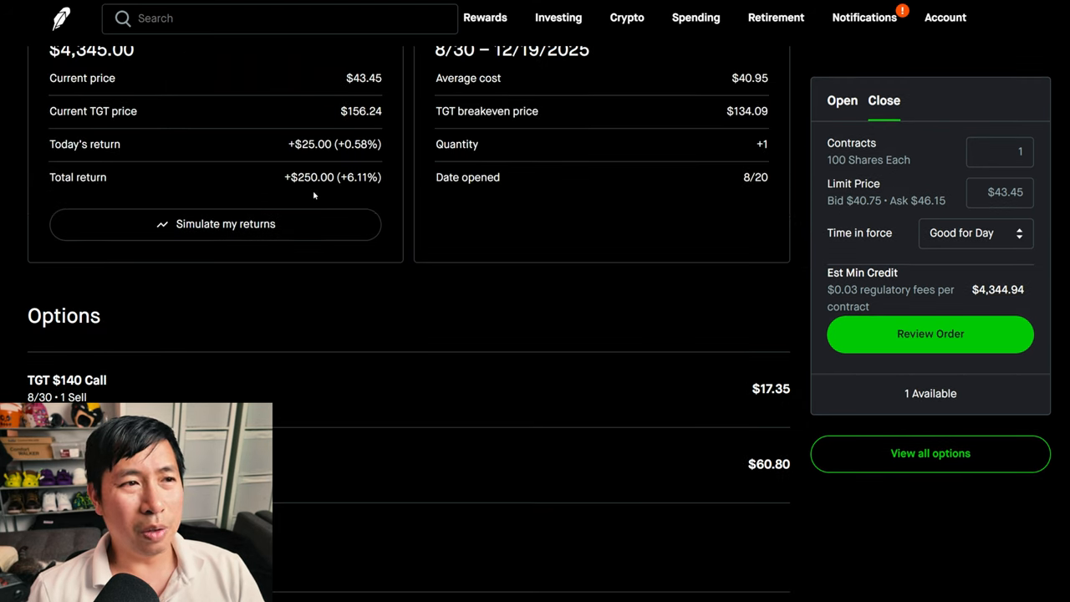
Step: Scroll through the AMZN $140/$130 put spread details: -$54 market value, $0.27 limit close order
scroll(down, 3)
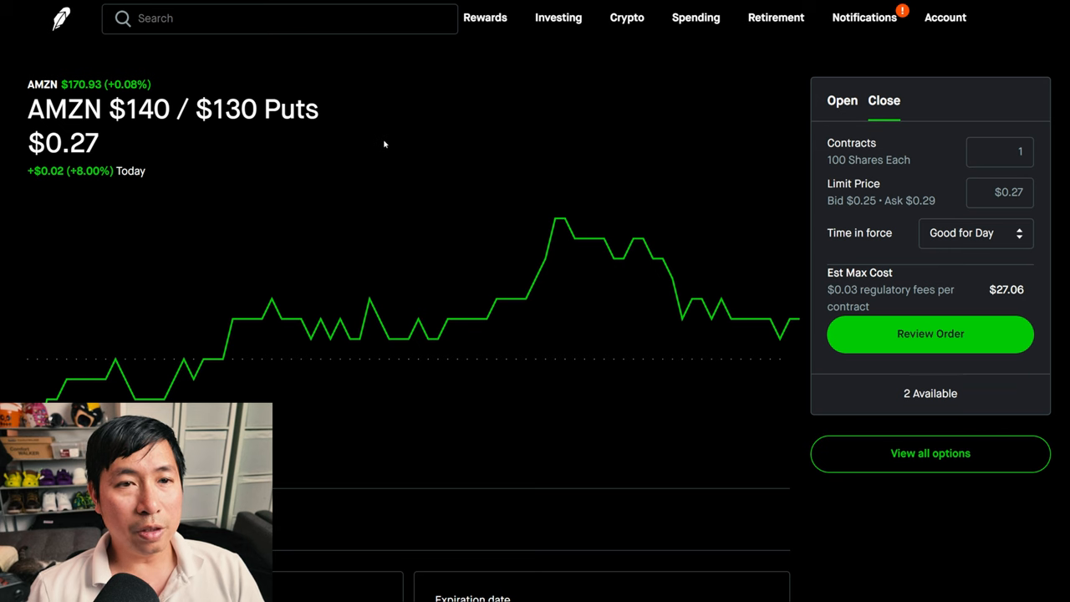
scroll(down, 3)
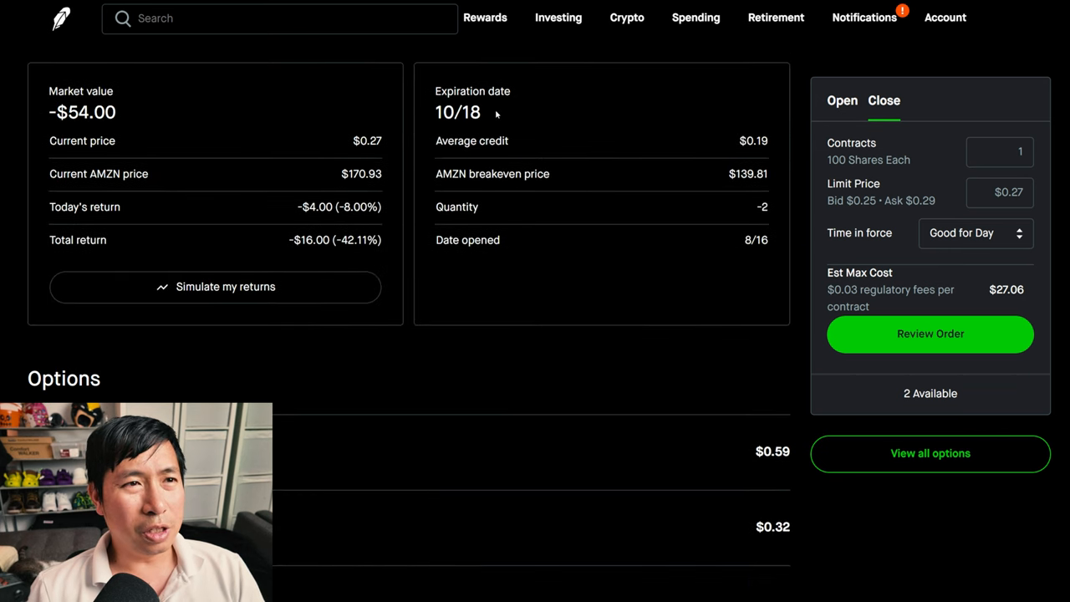
mouse_move(265, 250)
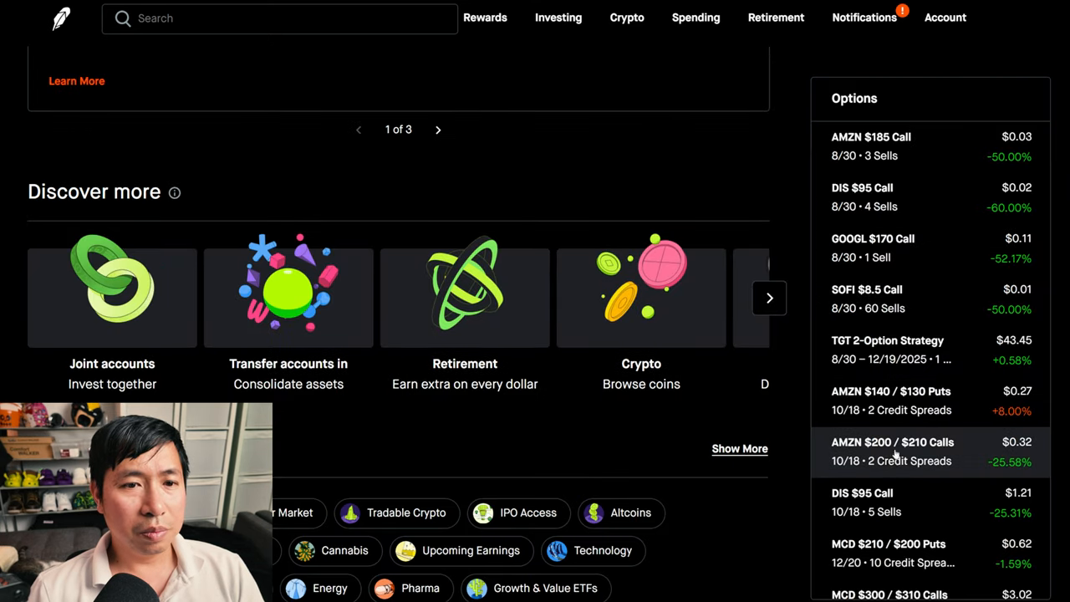
Step: Review the AMZN $200/$210 call spread and the DIS $95 Call (10/18) positions from the Options list
click(893, 451)
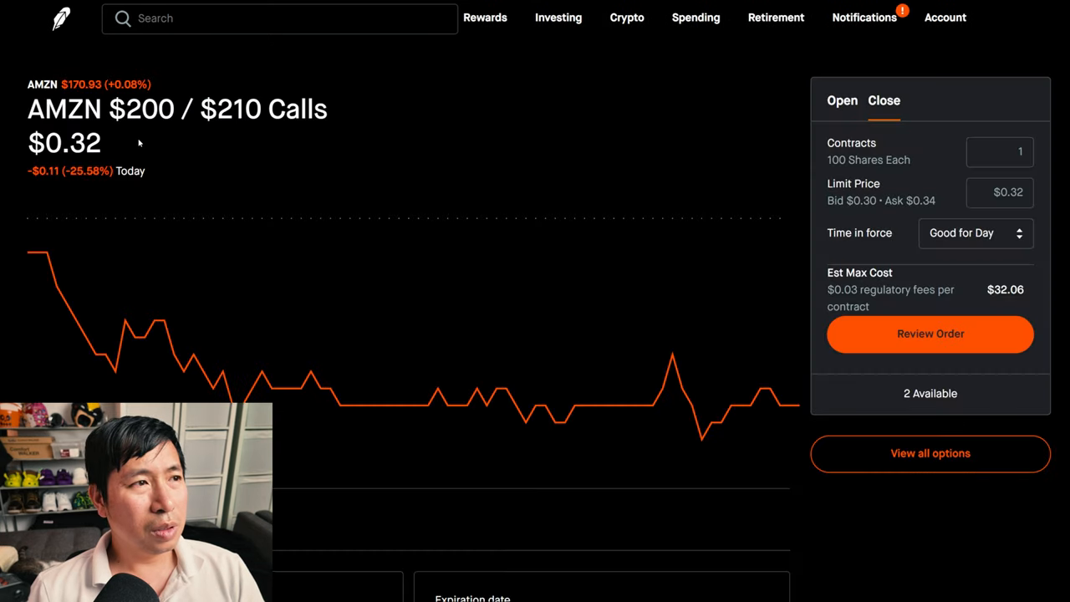
mouse_move(328, 142)
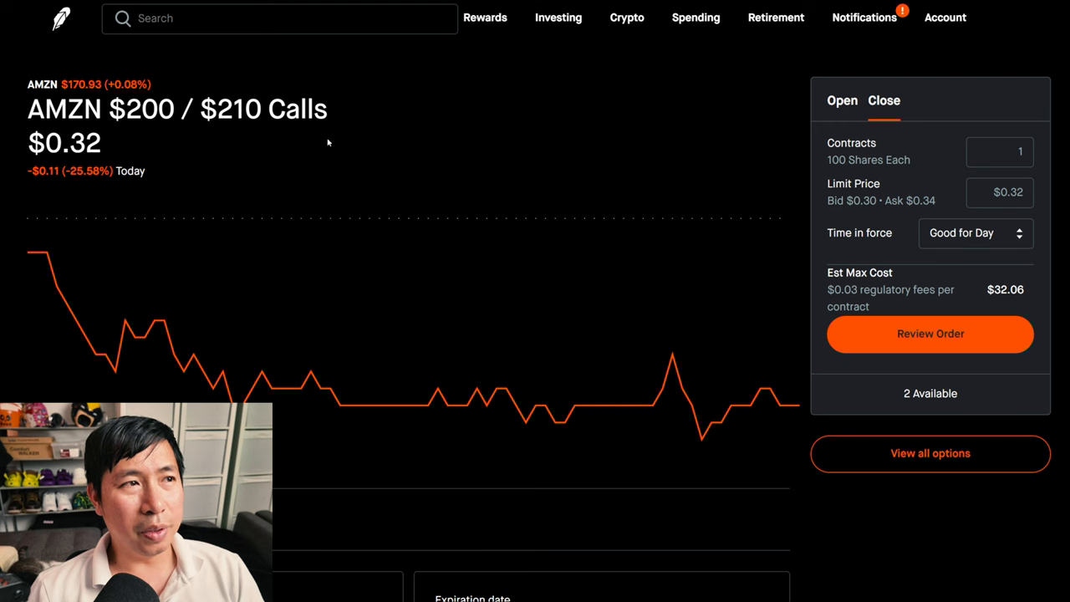
mouse_move(451, 162)
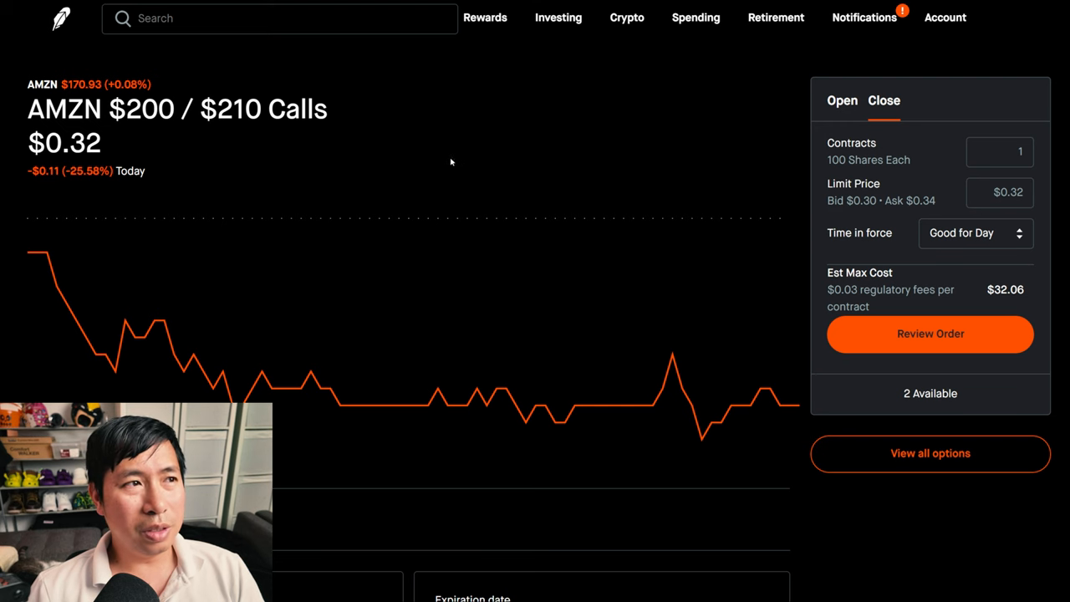
scroll(down, 3)
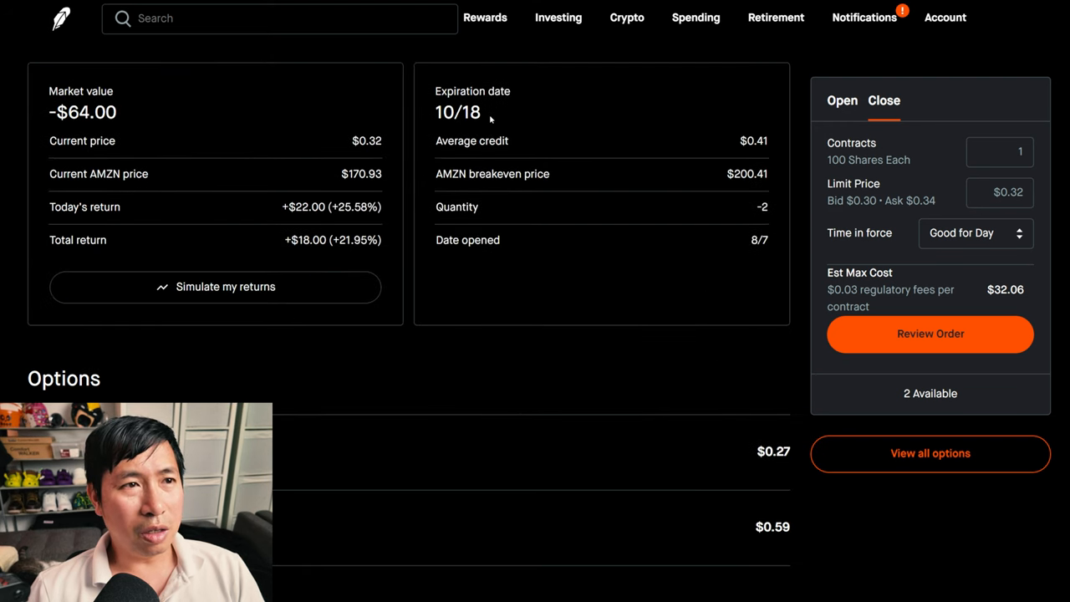
mouse_move(274, 244)
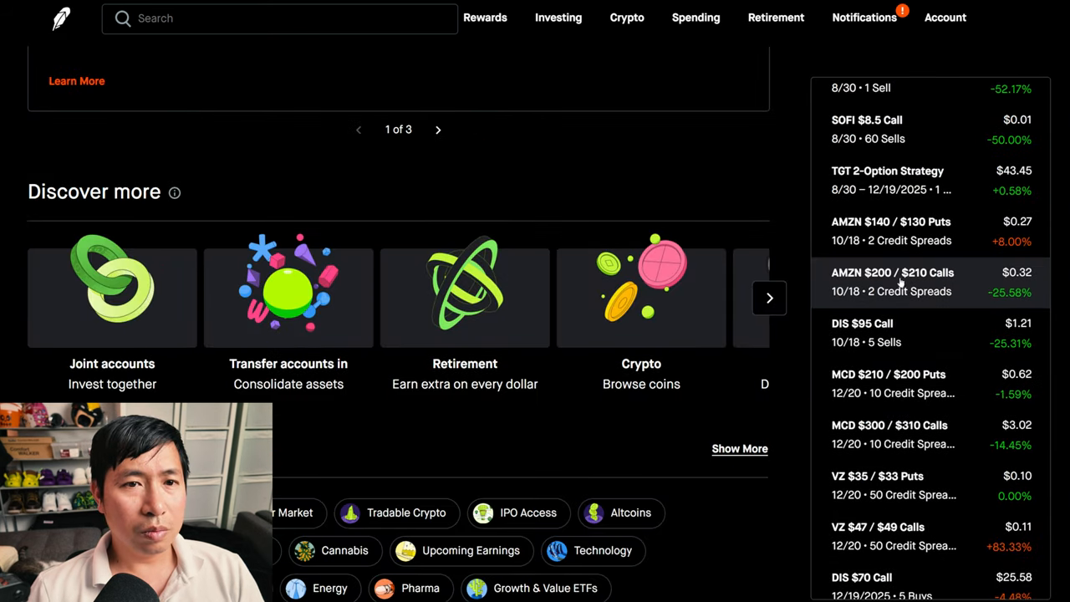
click(863, 333)
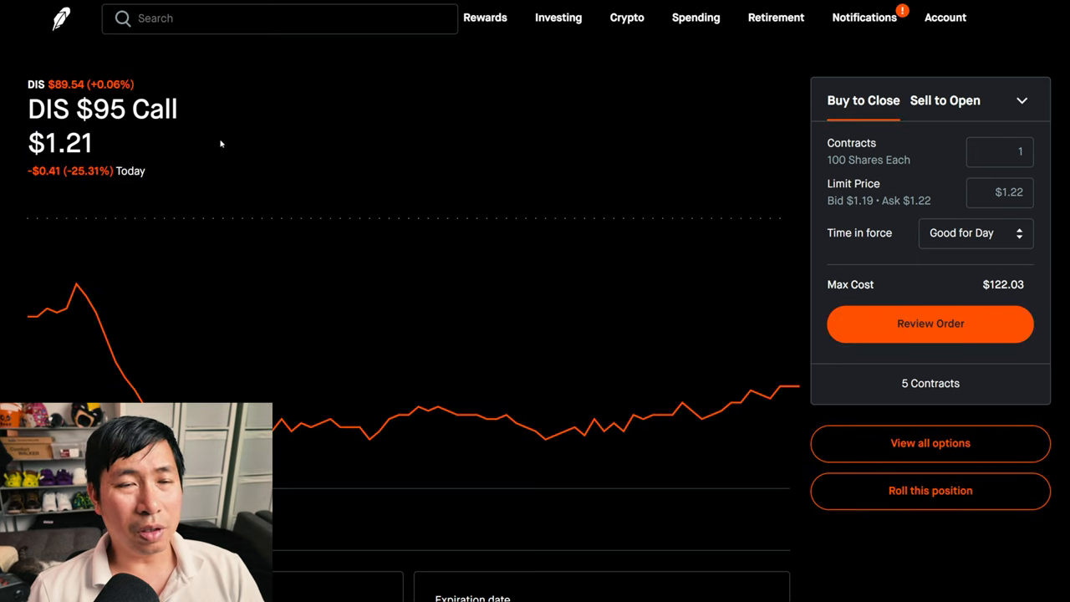
scroll(down, 3)
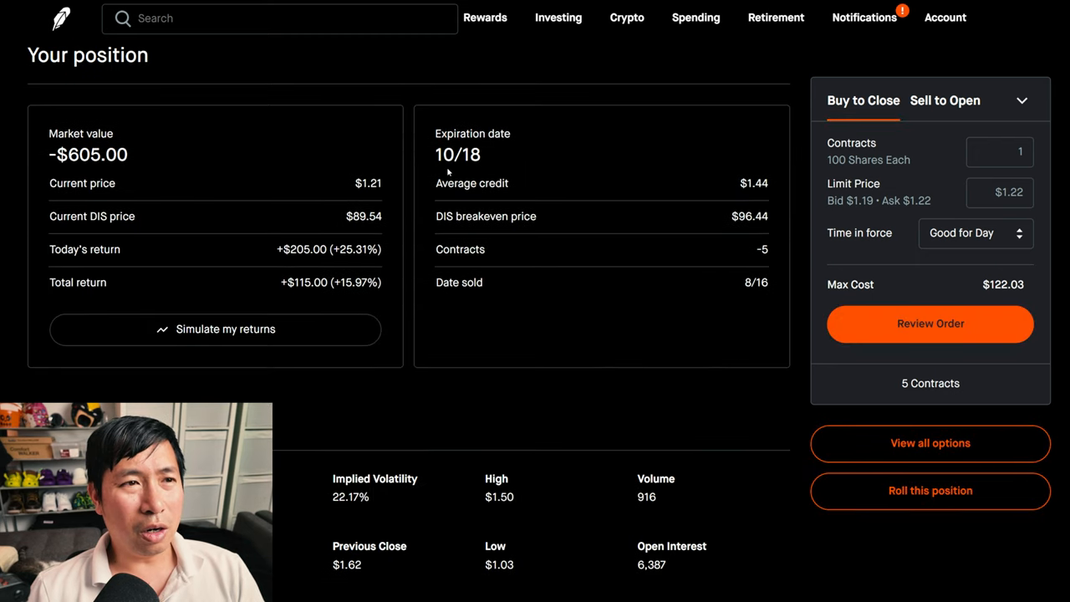
mouse_move(305, 297)
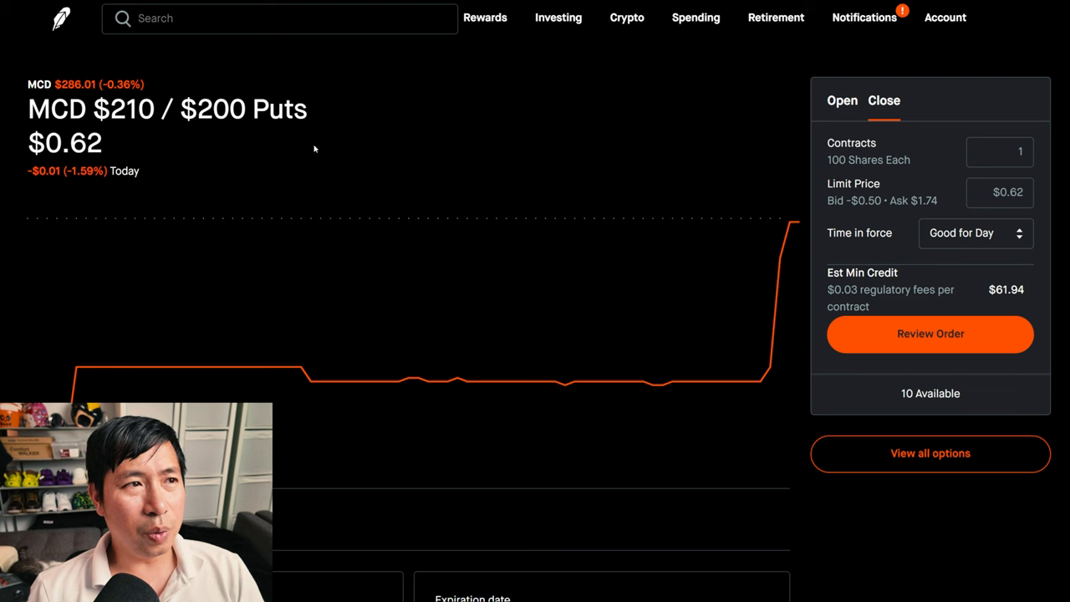
mouse_move(459, 169)
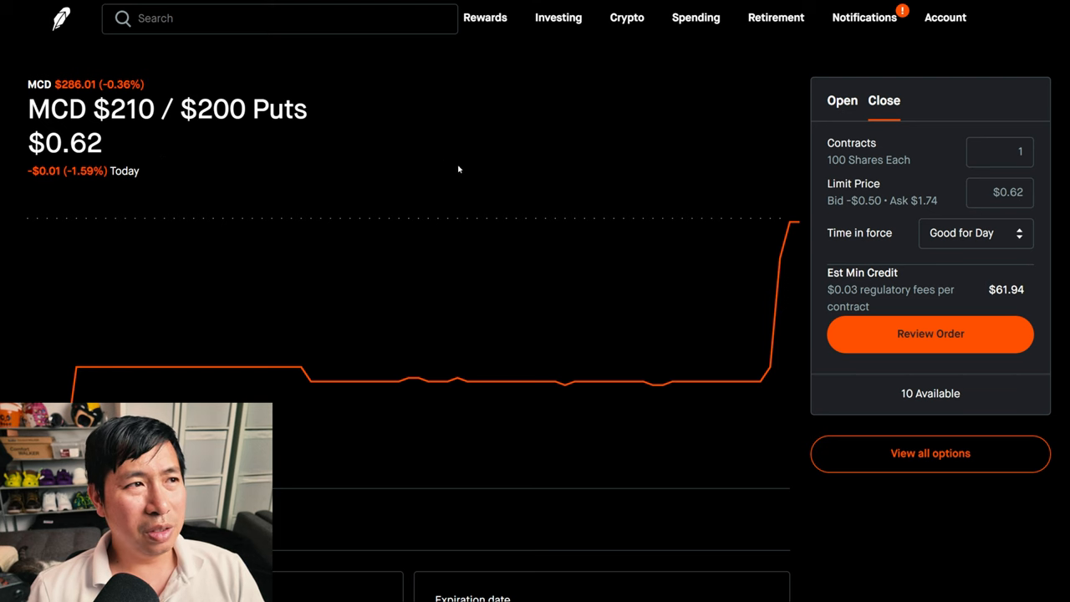
scroll(down, 3)
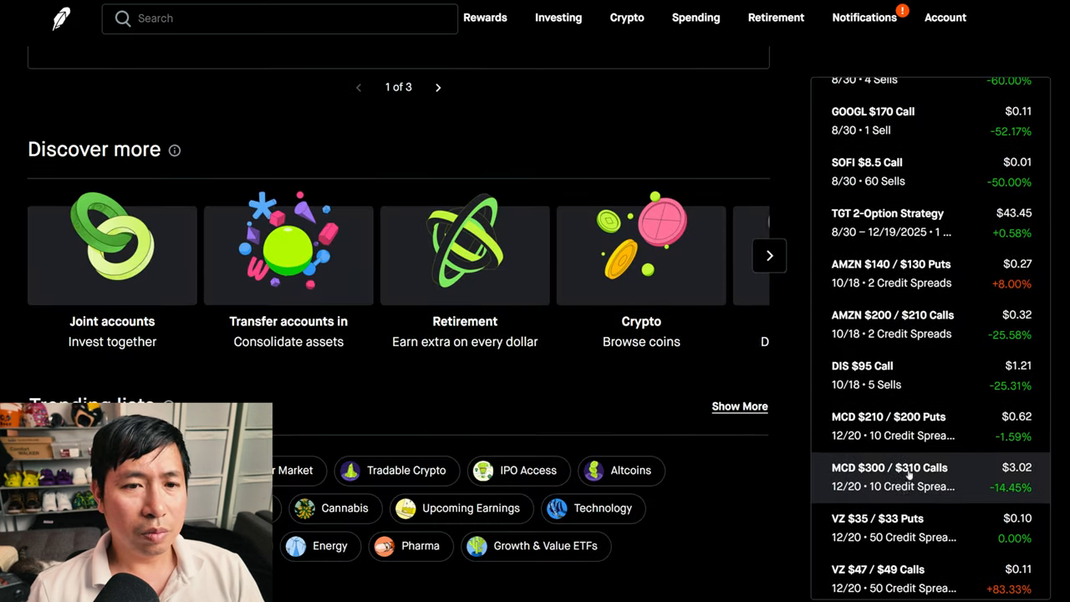
click(889, 468)
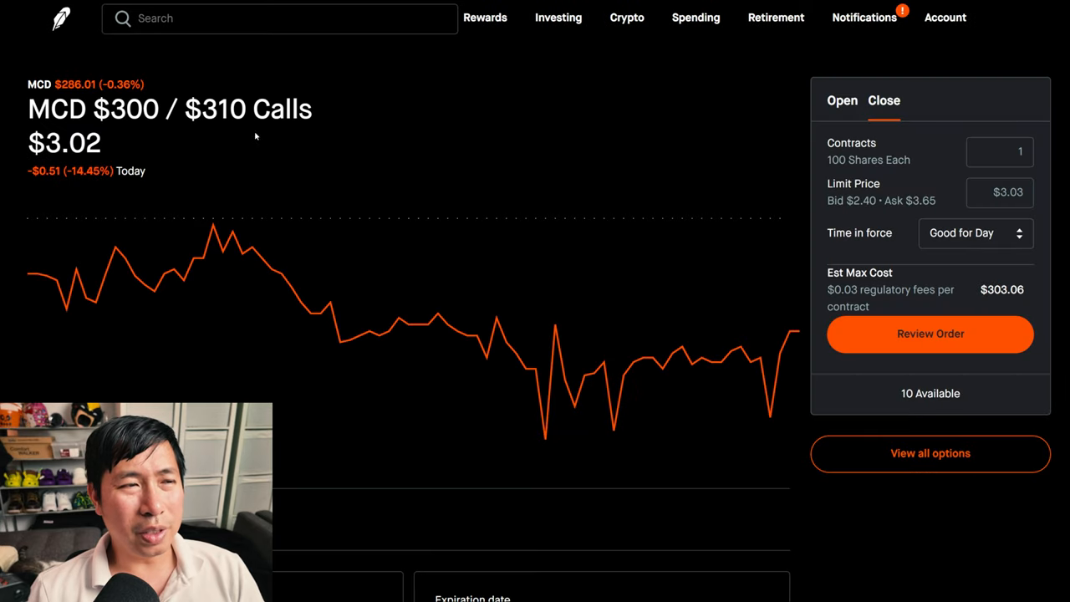
mouse_move(360, 151)
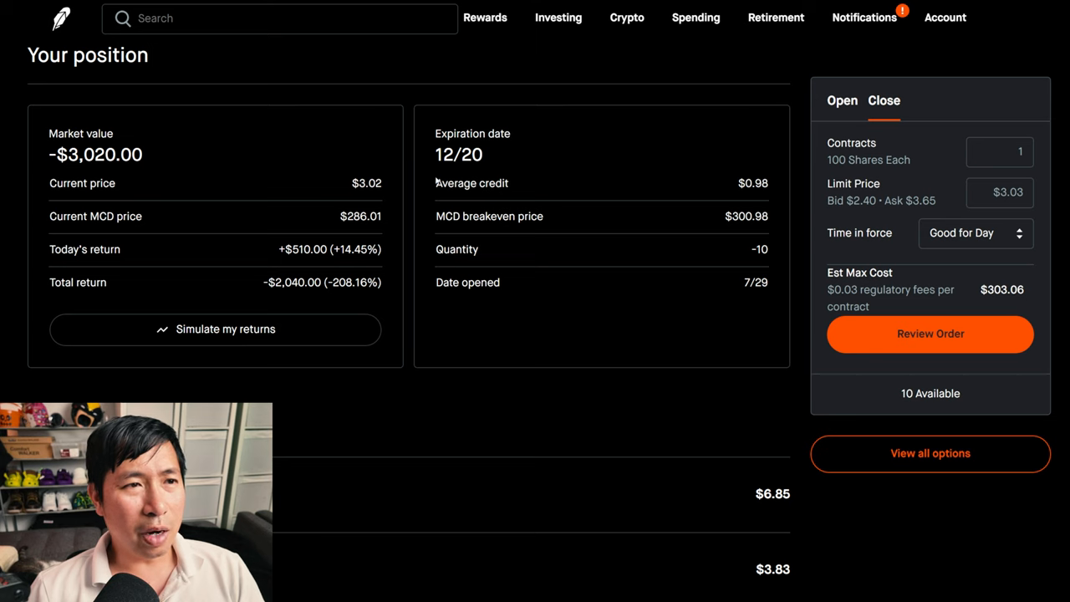
mouse_move(272, 298)
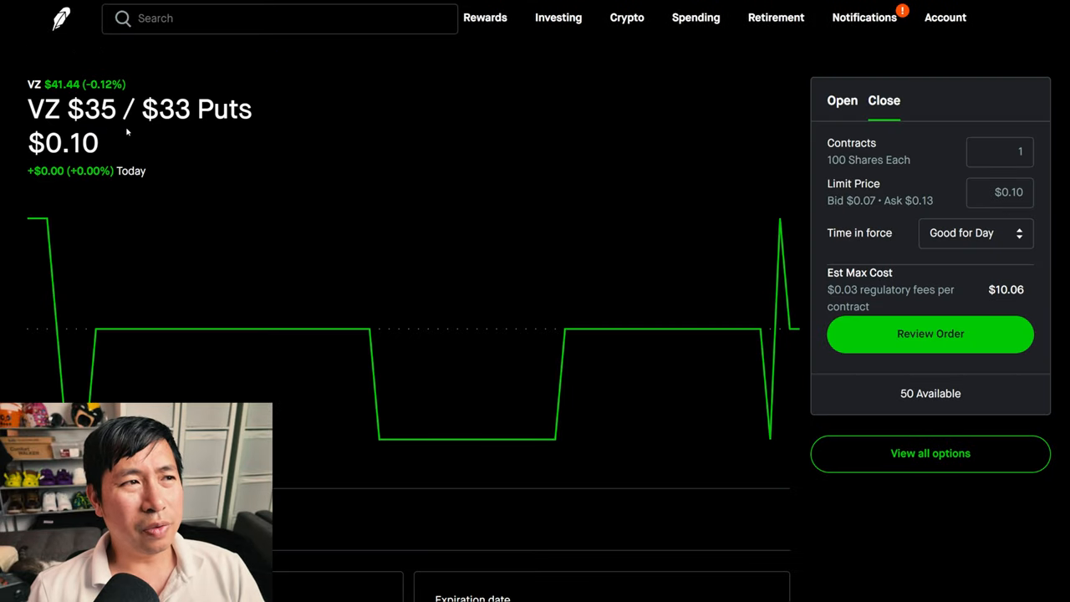
mouse_move(421, 141)
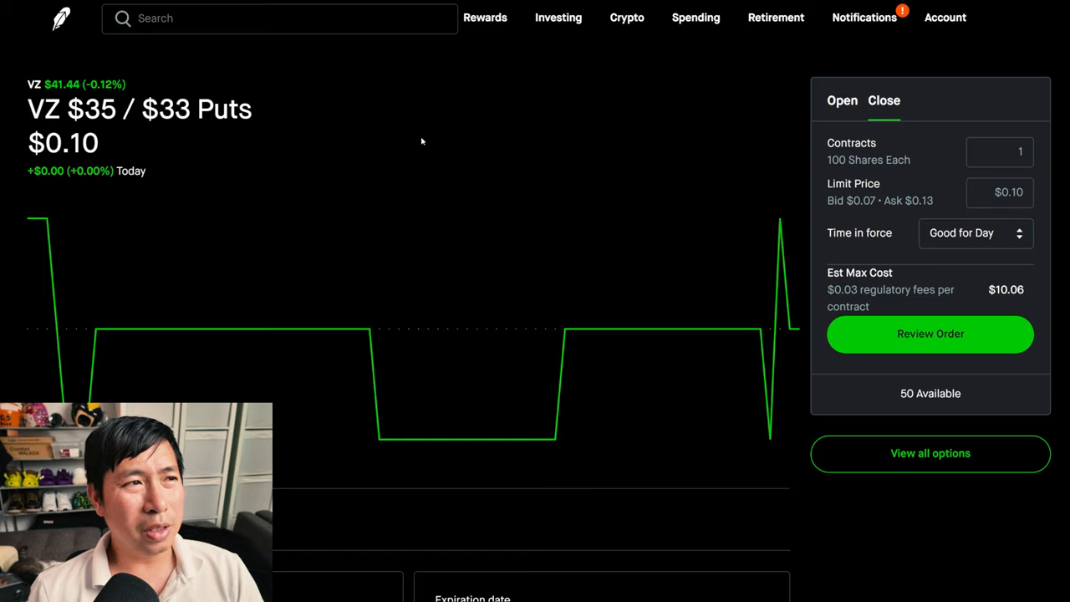
scroll(down, 3)
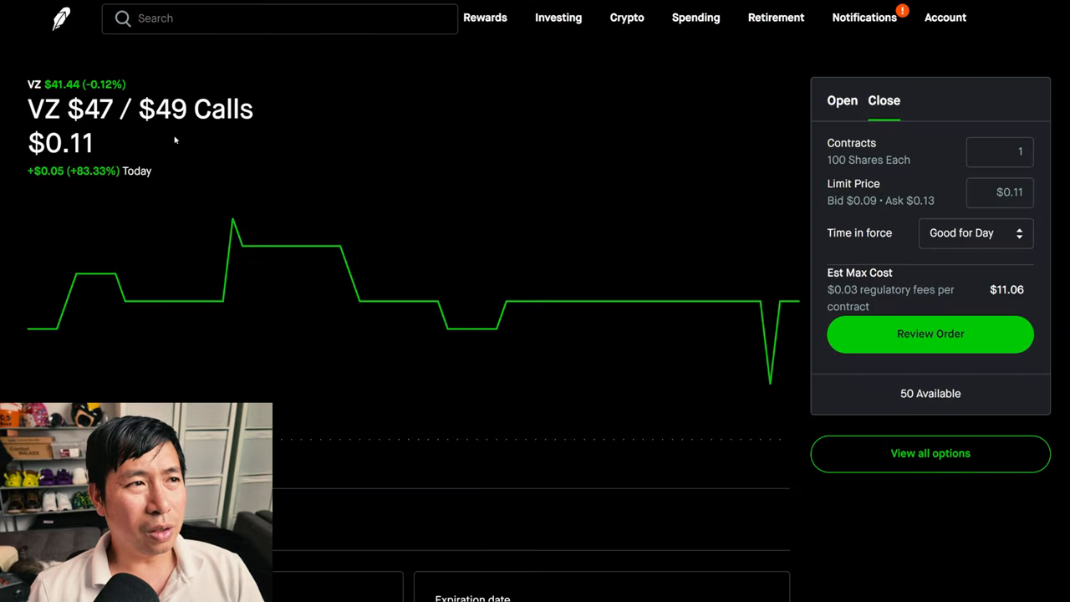
mouse_move(378, 151)
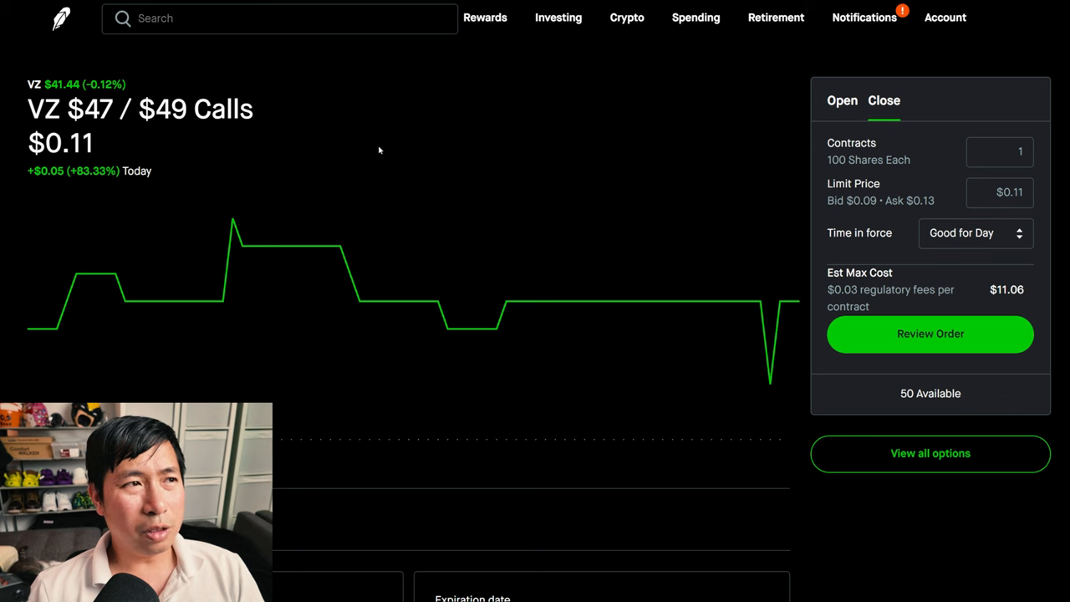
scroll(down, 3)
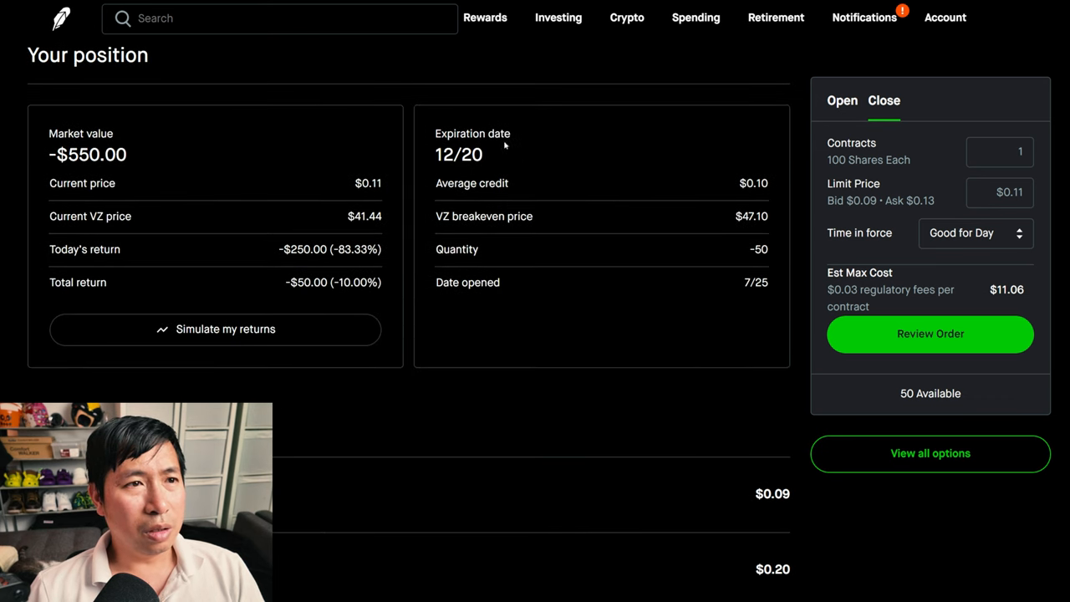
mouse_move(171, 294)
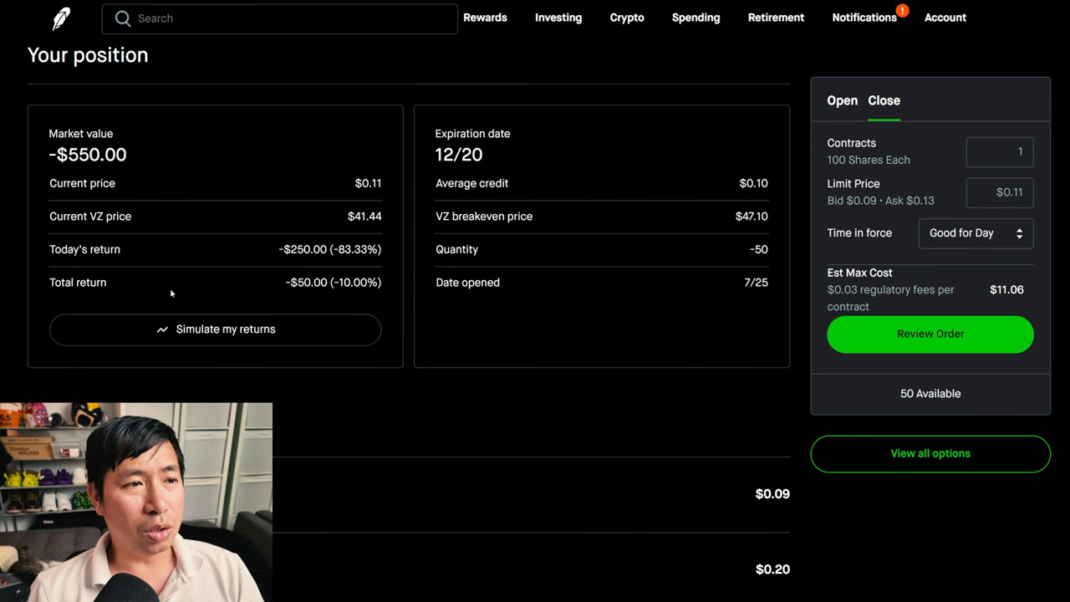
mouse_move(177, 208)
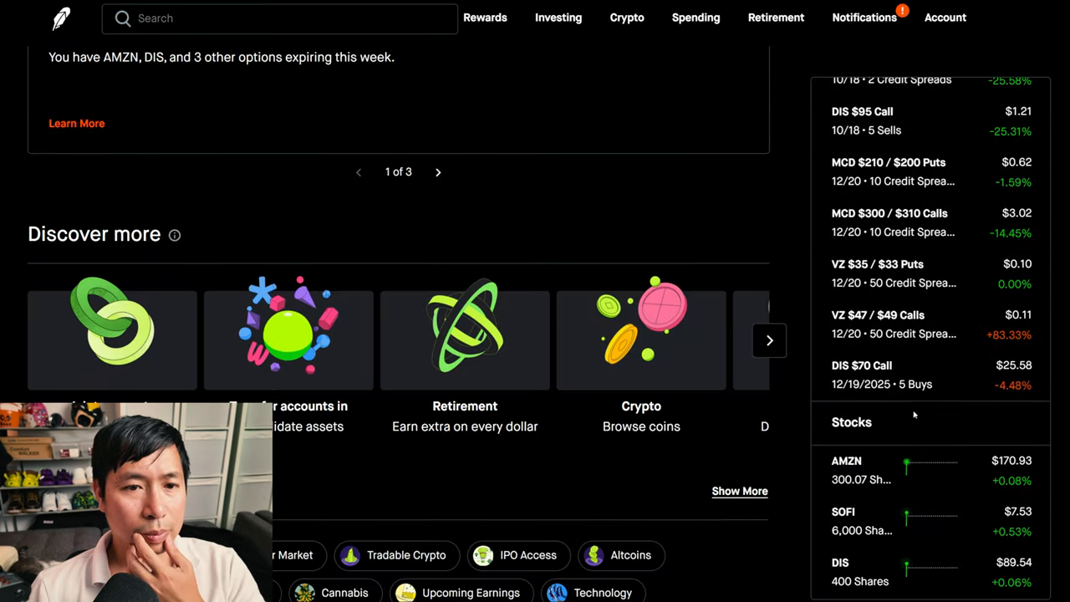
click(846, 461)
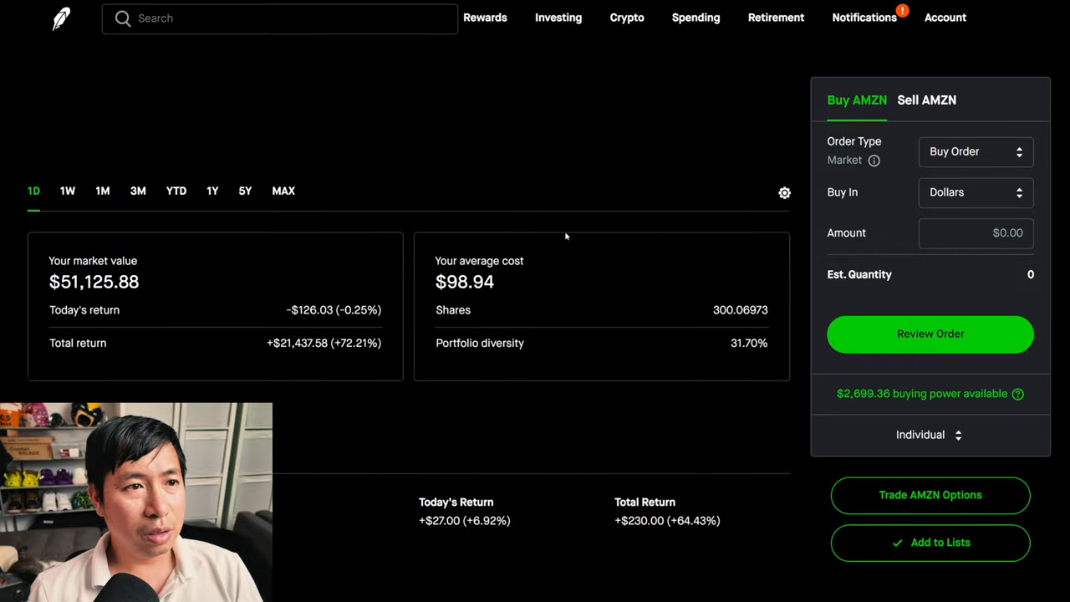
scroll(down, 3)
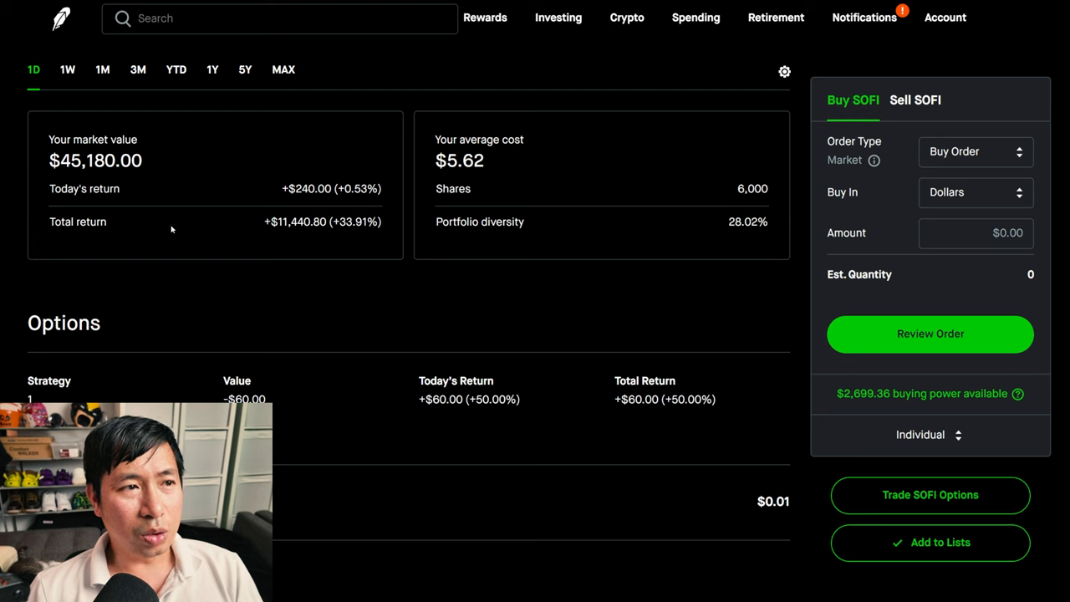
mouse_move(313, 236)
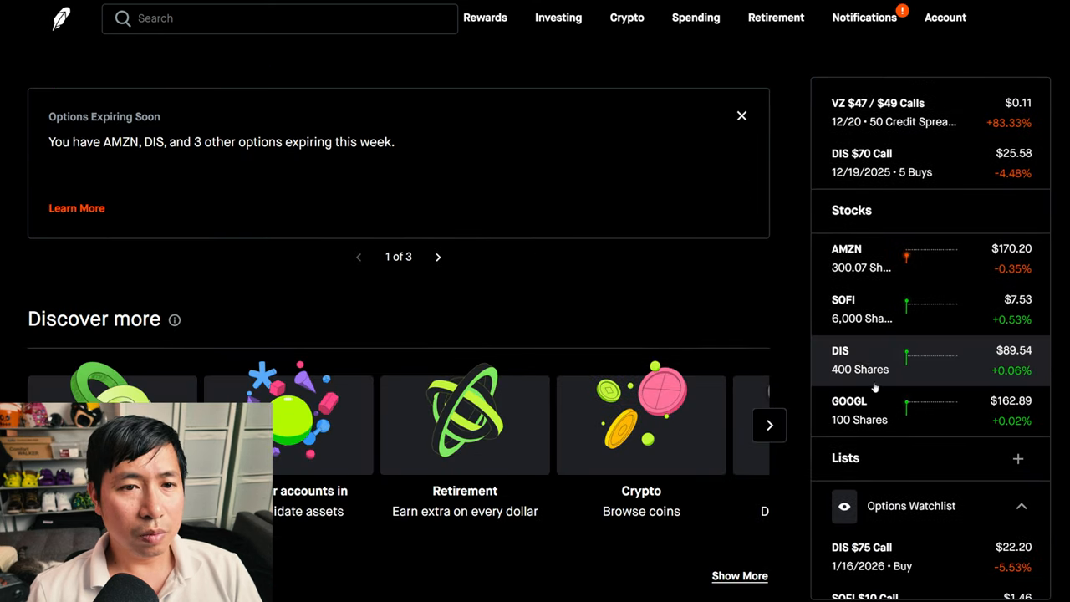
Step: Review the Disney stock position page and scroll through its position details
click(839, 360)
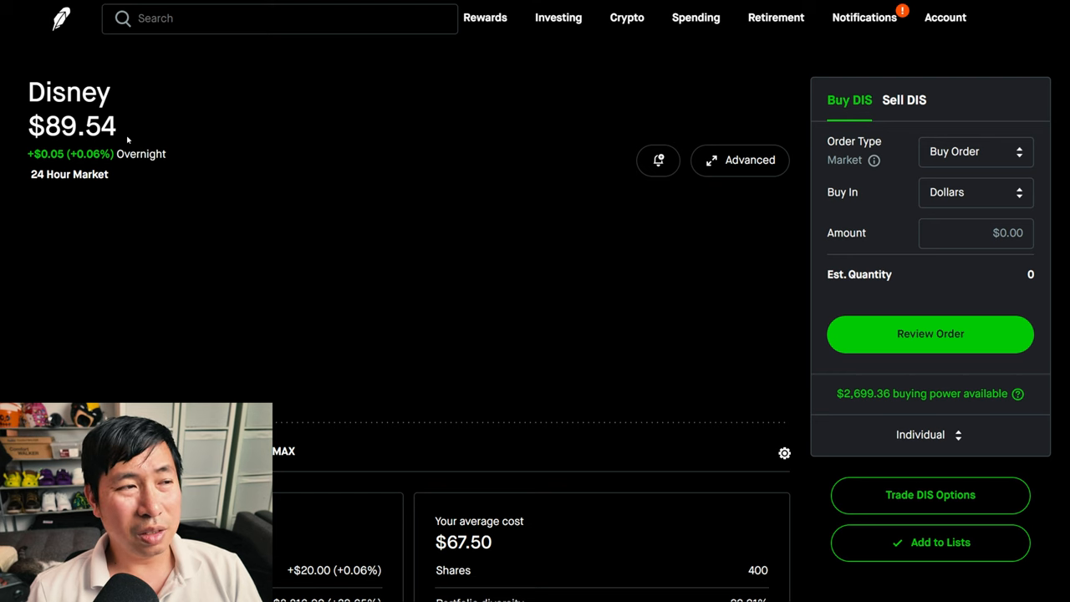
scroll(down, 3)
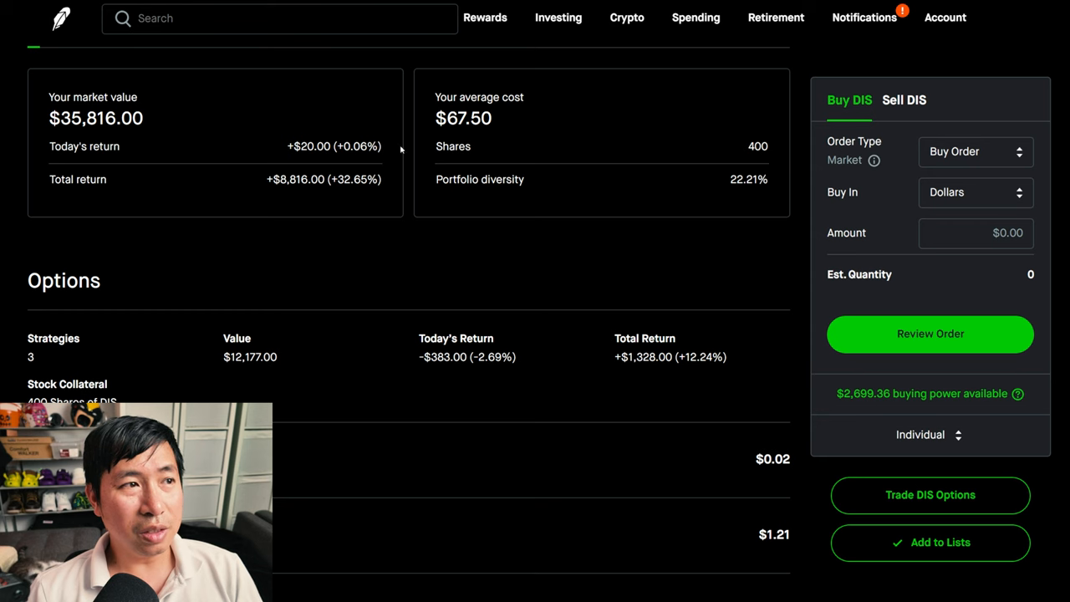
mouse_move(280, 194)
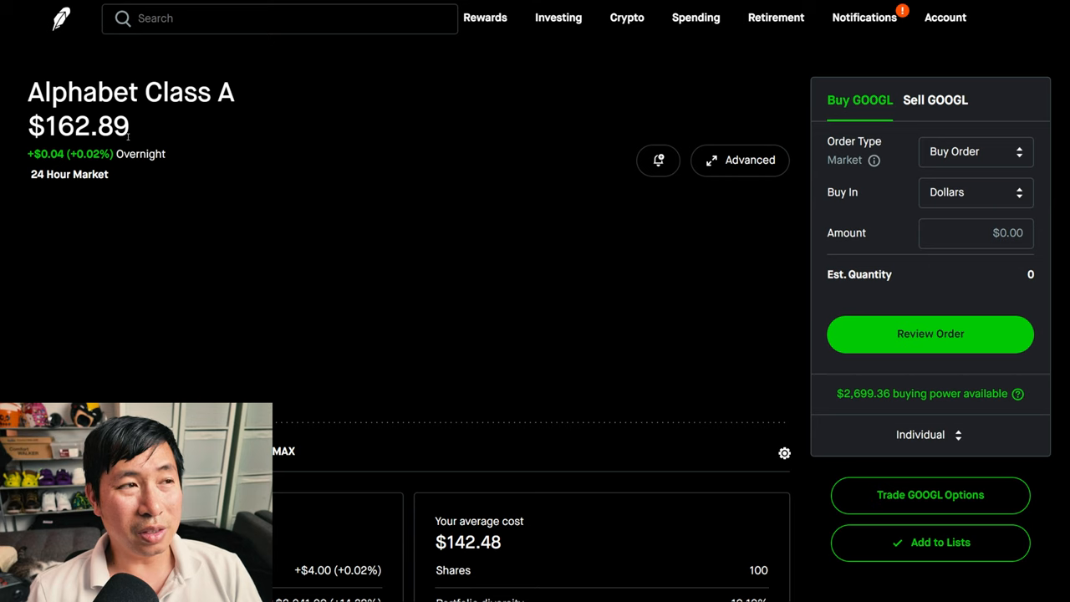
scroll(down, 3)
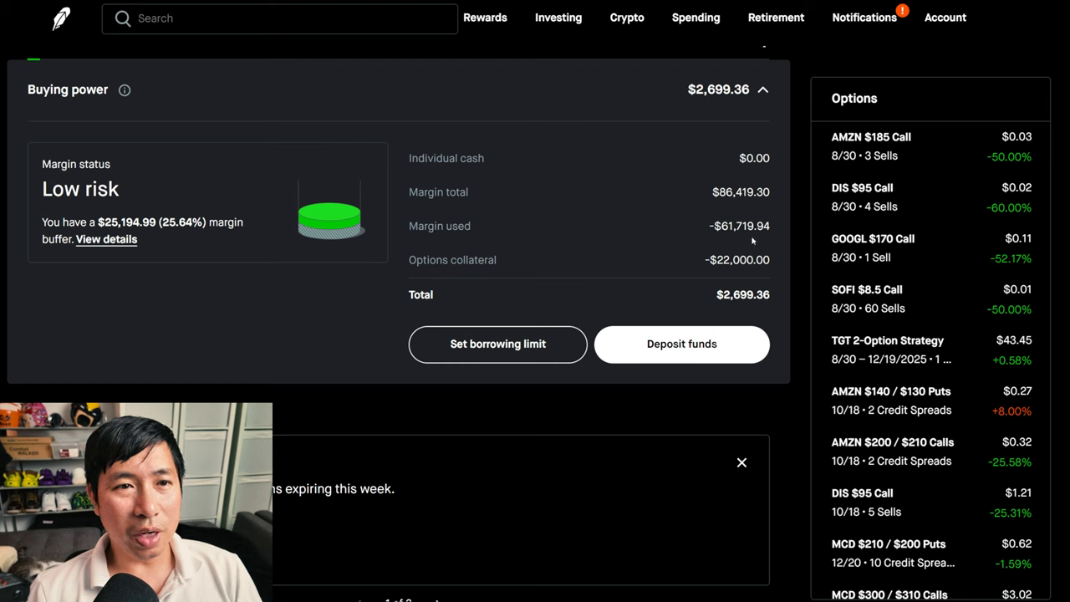
mouse_move(542, 264)
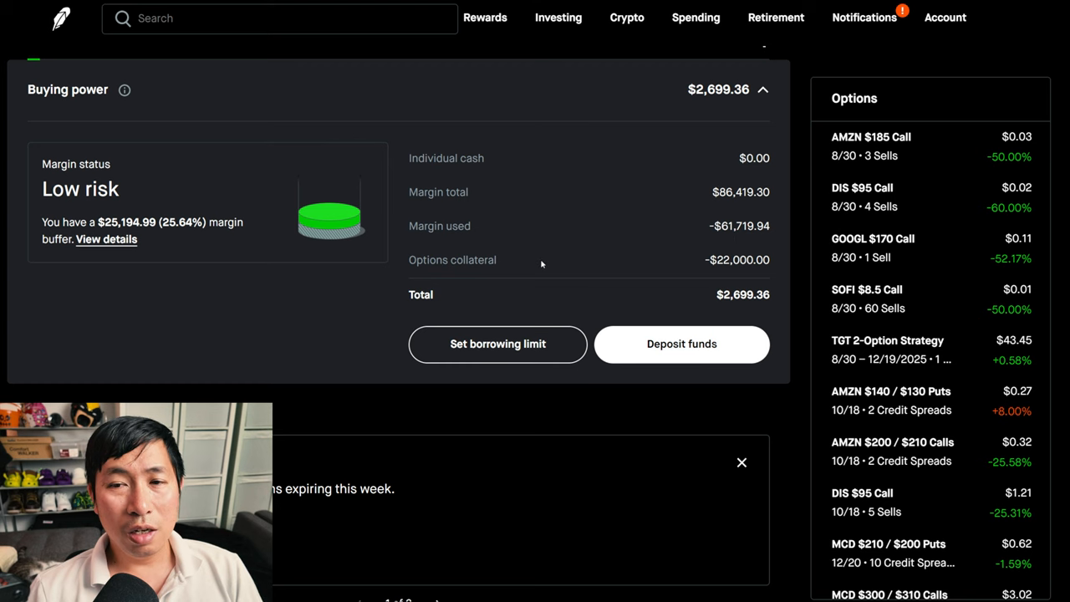
mouse_move(739, 275)
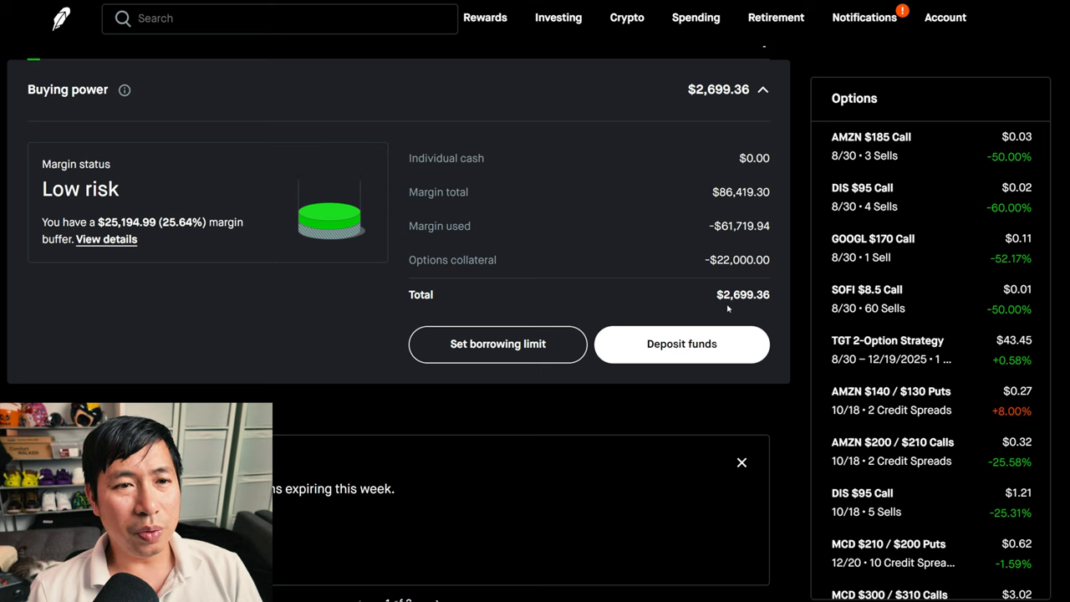
mouse_move(769, 307)
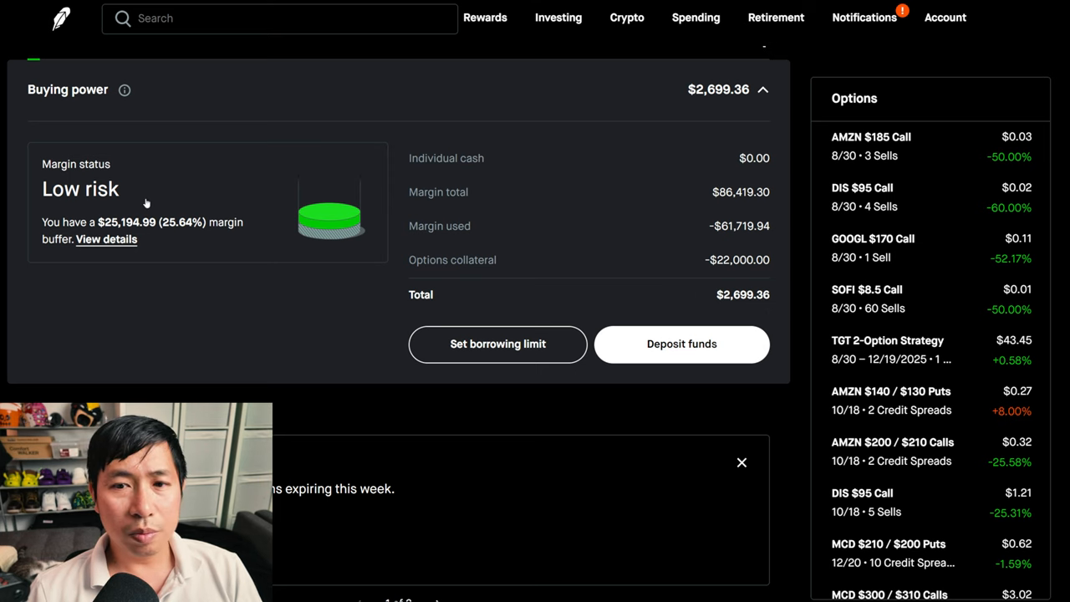
Step: View the margin status details: low risk, $2,699.36 available margin, 6.55% interest rate
click(107, 239)
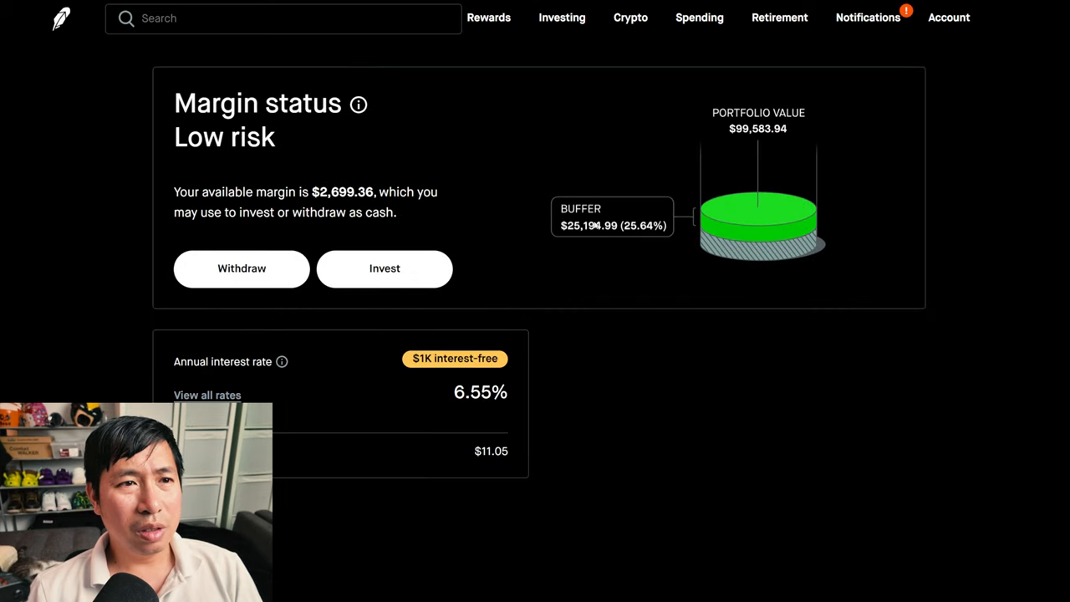
mouse_move(586, 237)
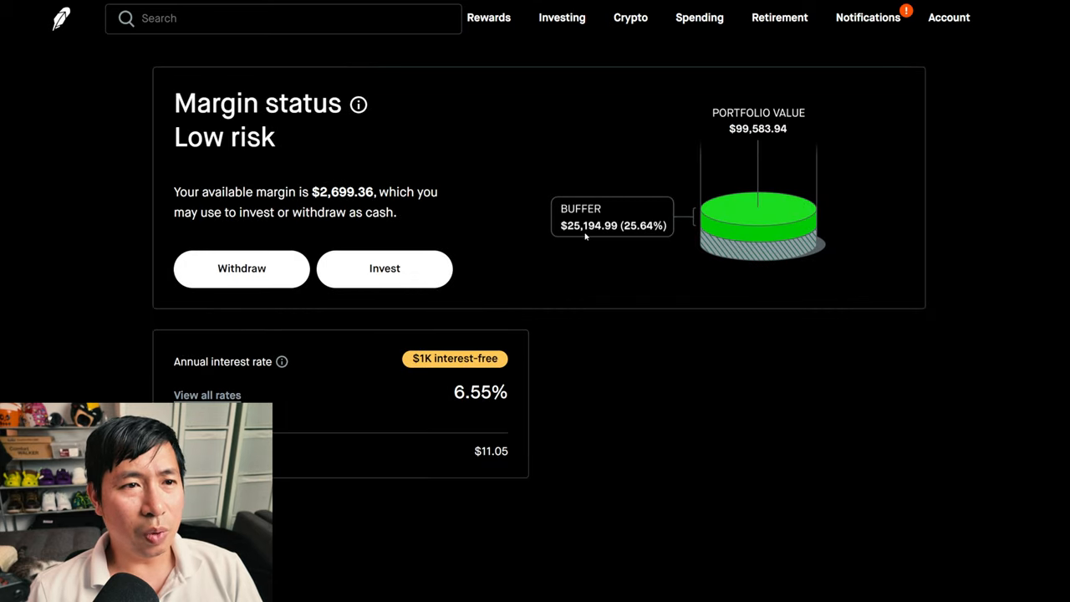
mouse_move(638, 235)
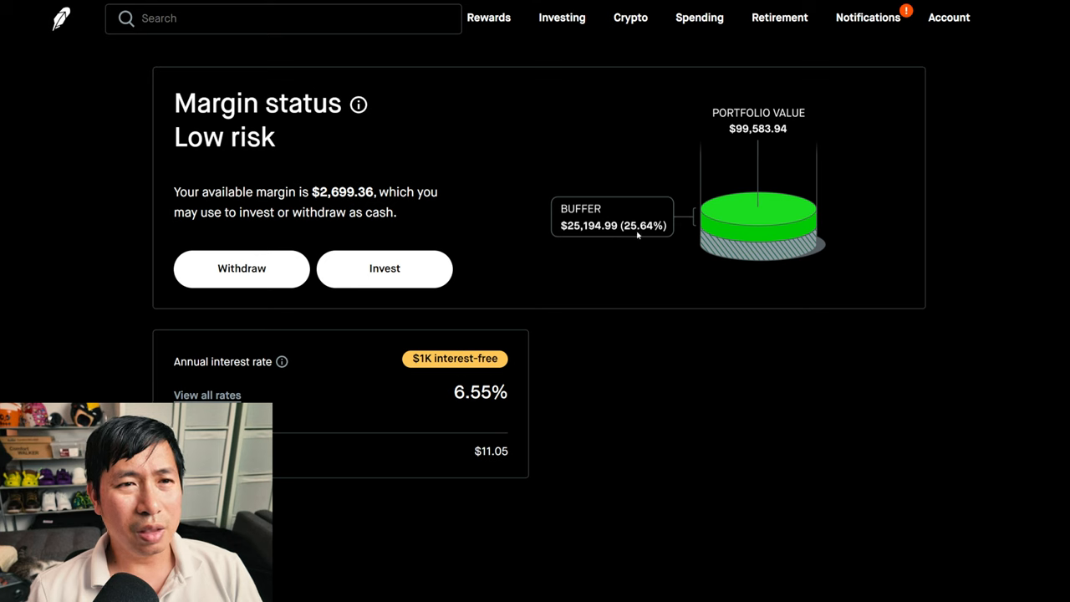
mouse_move(554, 264)
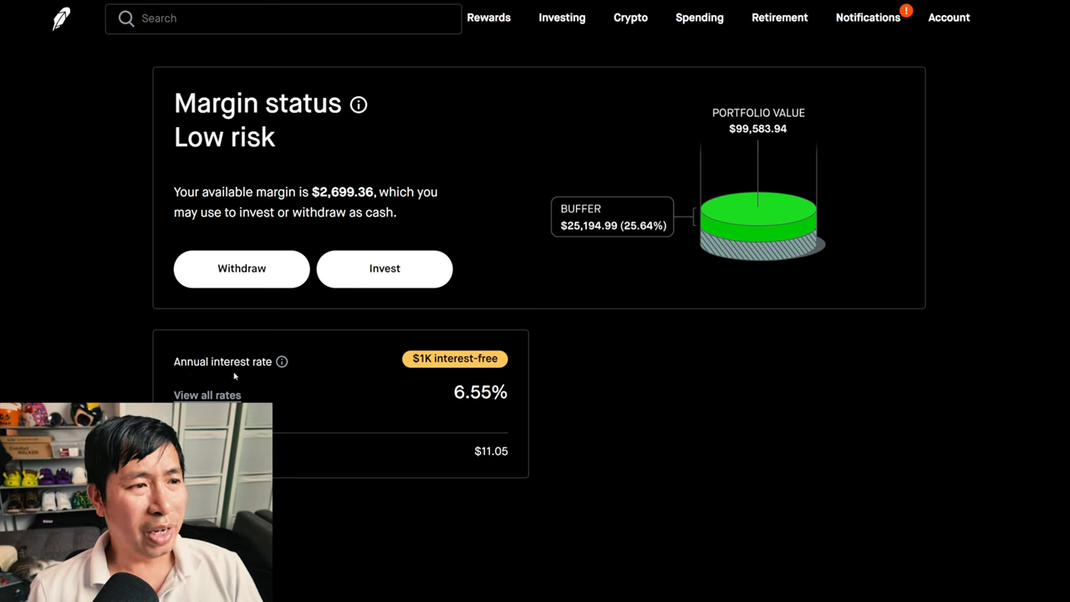
mouse_move(498, 418)
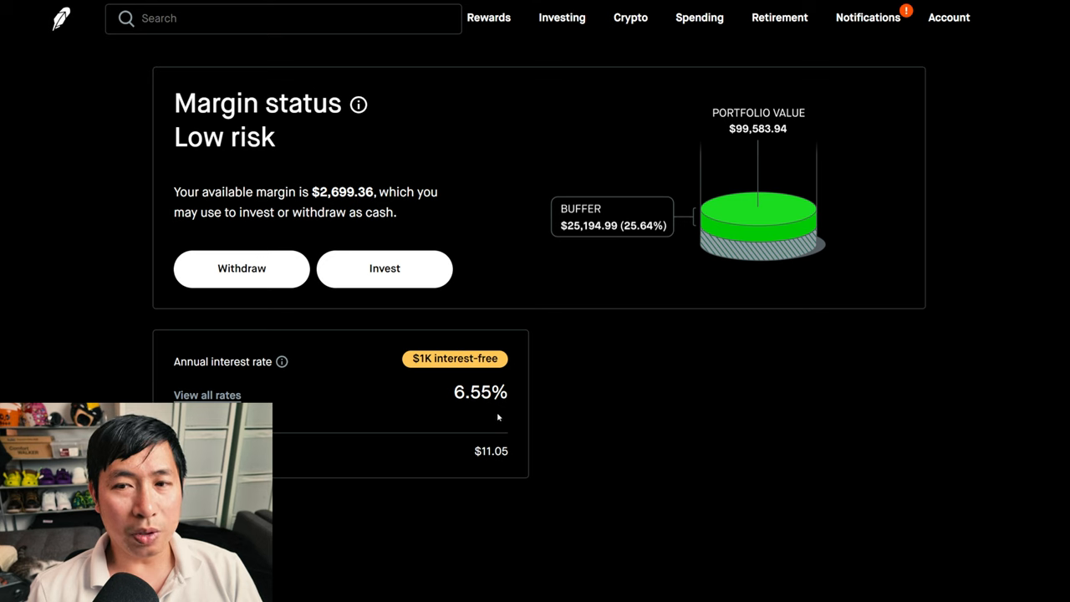
mouse_move(483, 468)
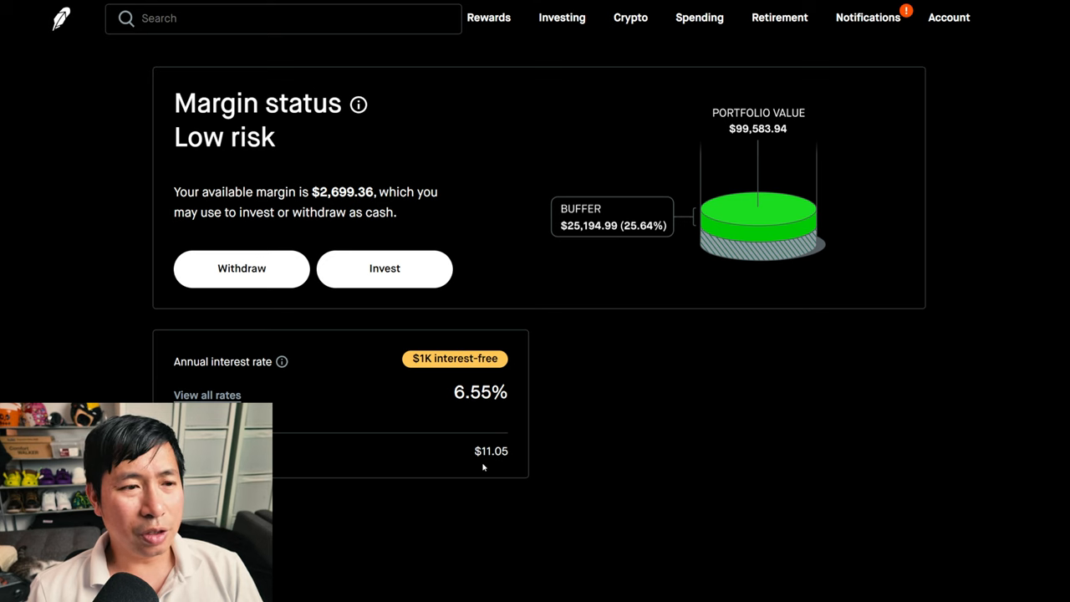
mouse_move(533, 395)
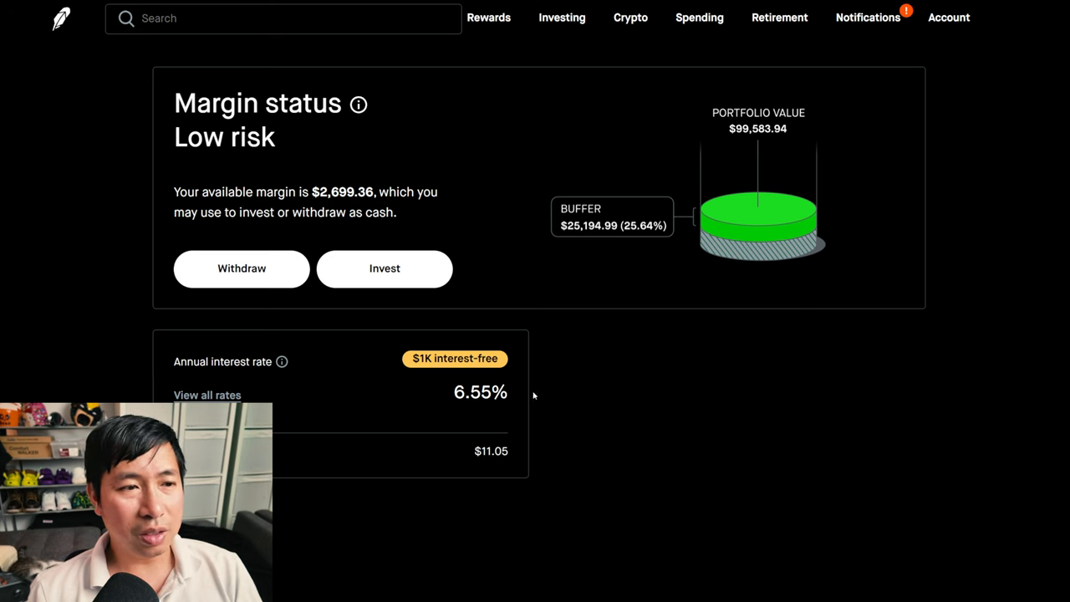
mouse_move(393, 354)
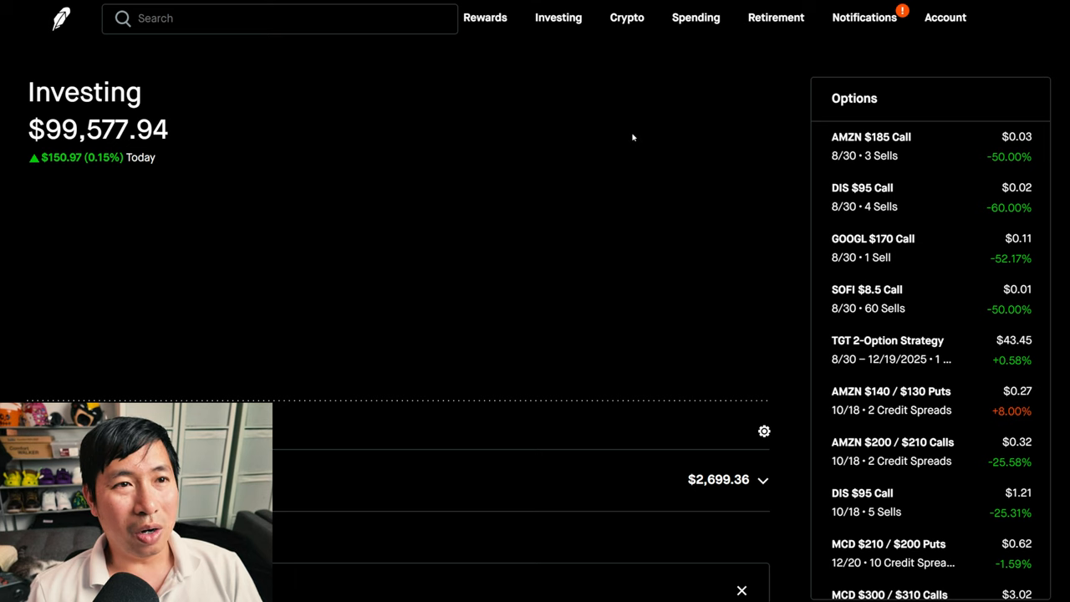
mouse_move(687, 140)
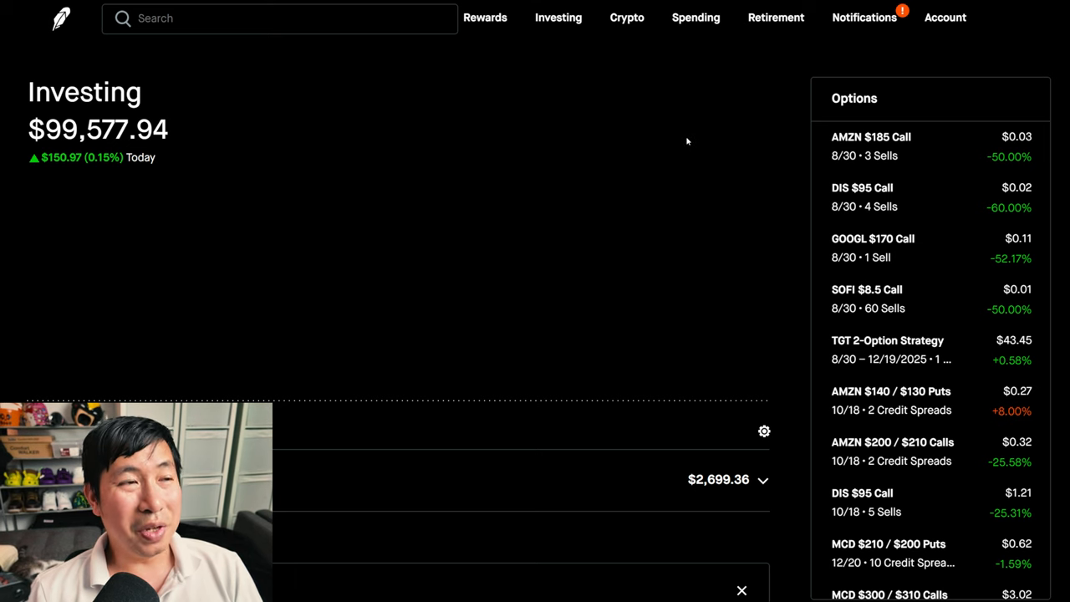
Step: Search 'nvda' to open NVIDIA's stock page and scroll through its news and earnings sections
click(279, 17)
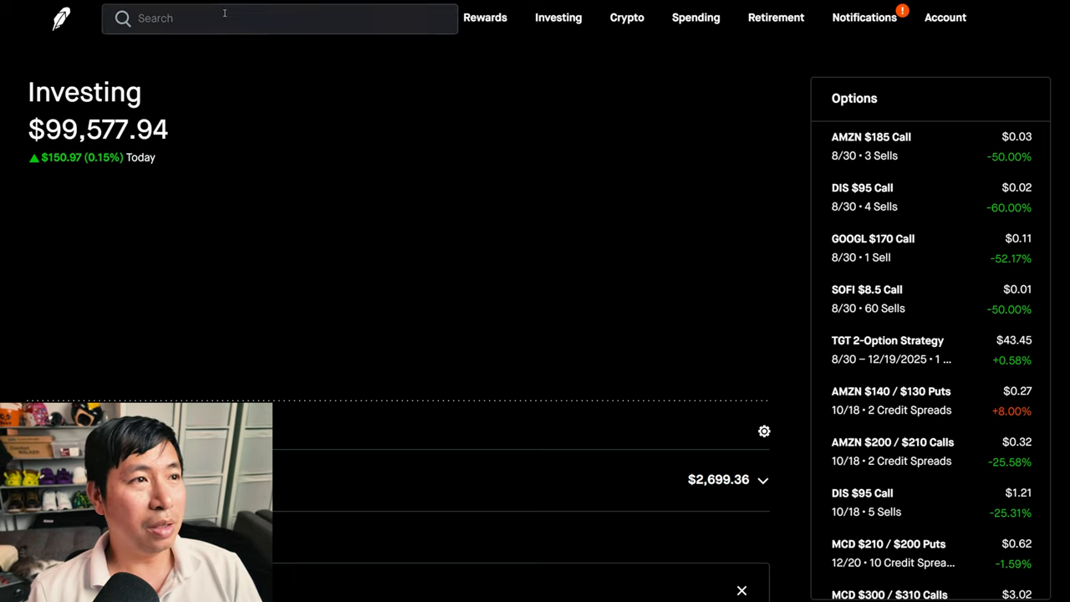
text(n)
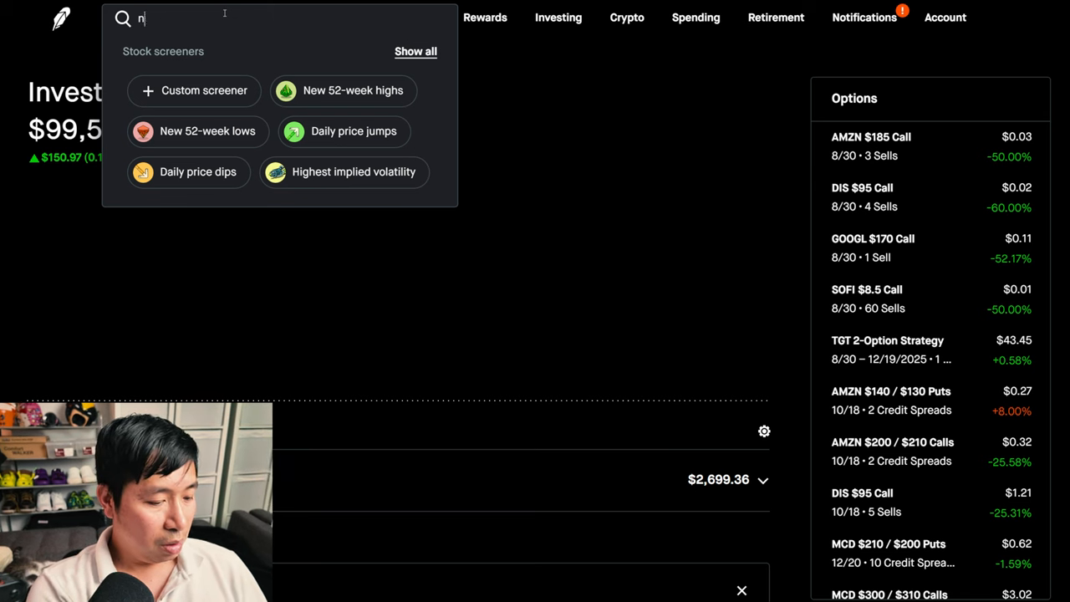
text(vda)
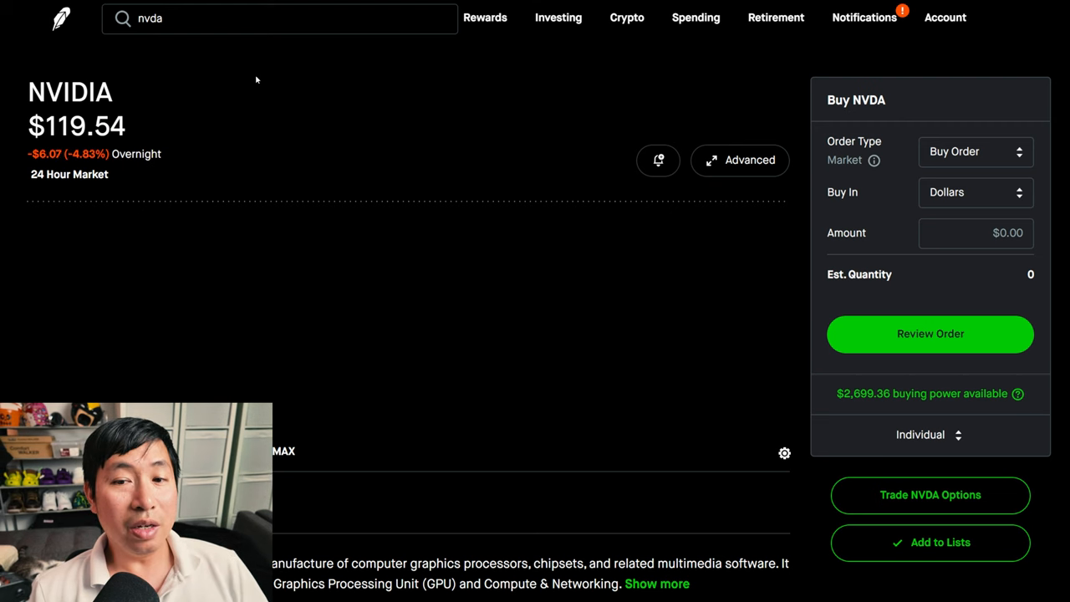
mouse_move(255, 120)
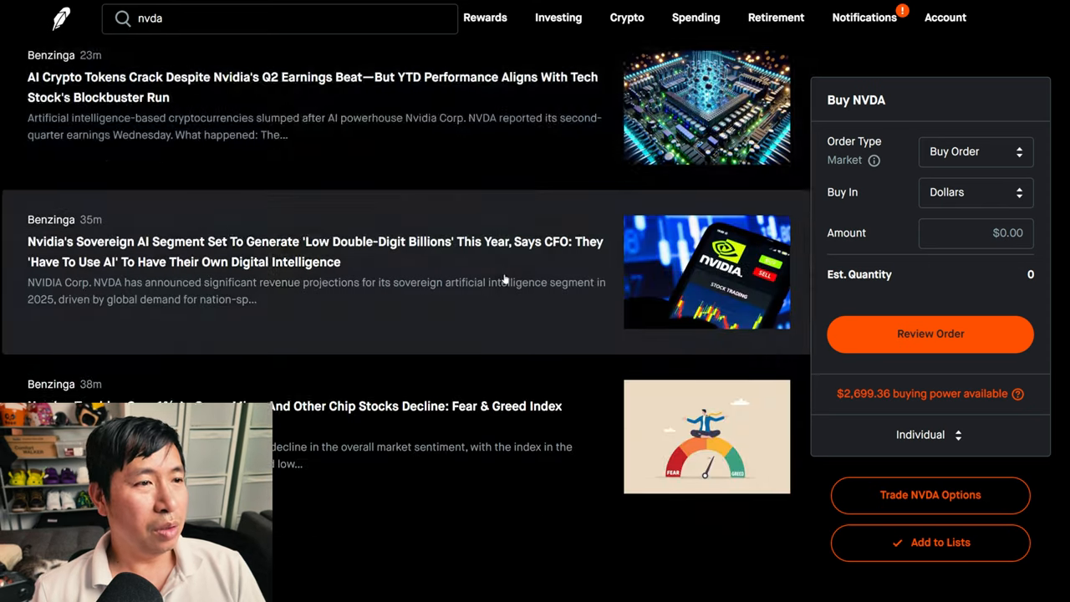
scroll(down, 3)
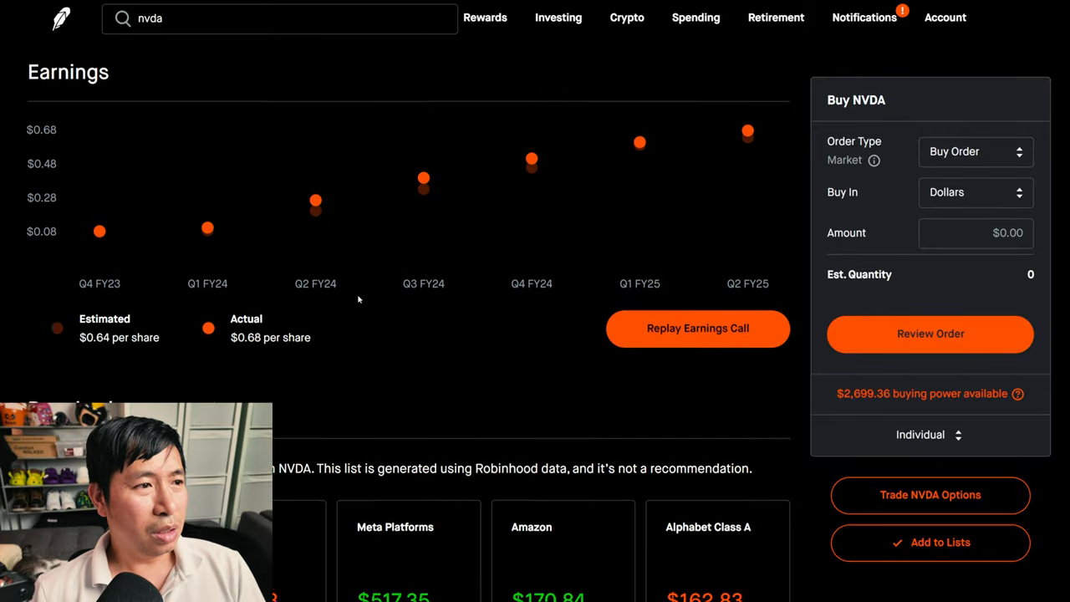
scroll(down, 3)
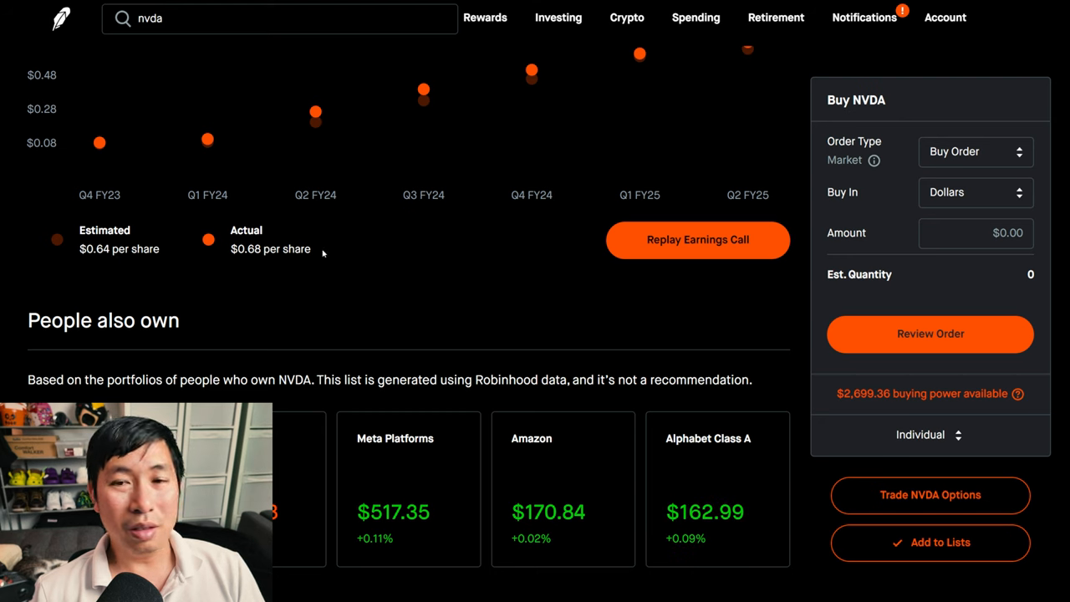
mouse_move(334, 264)
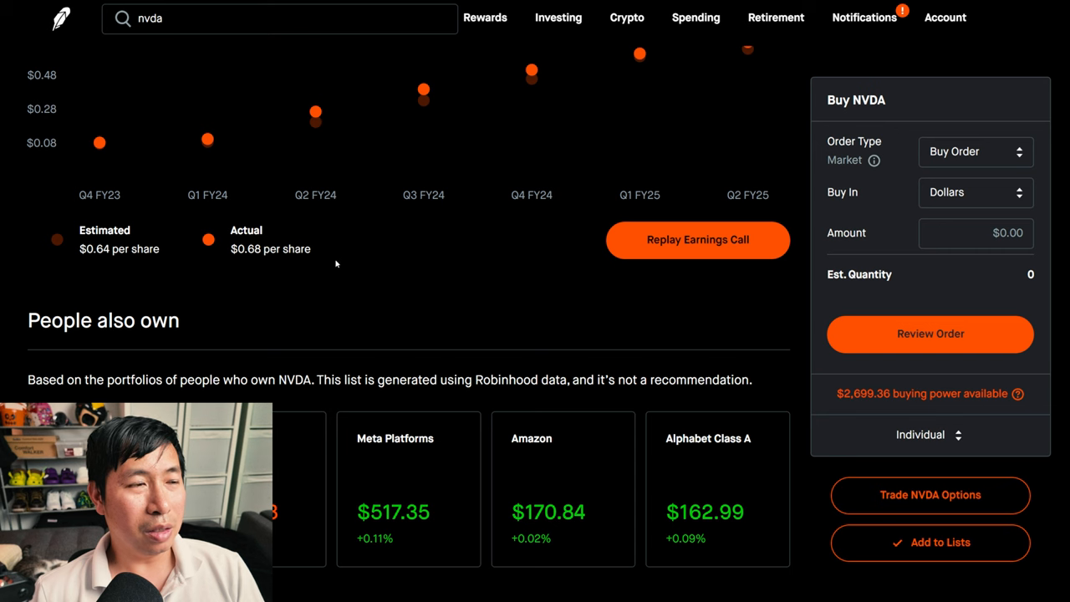
mouse_move(281, 281)
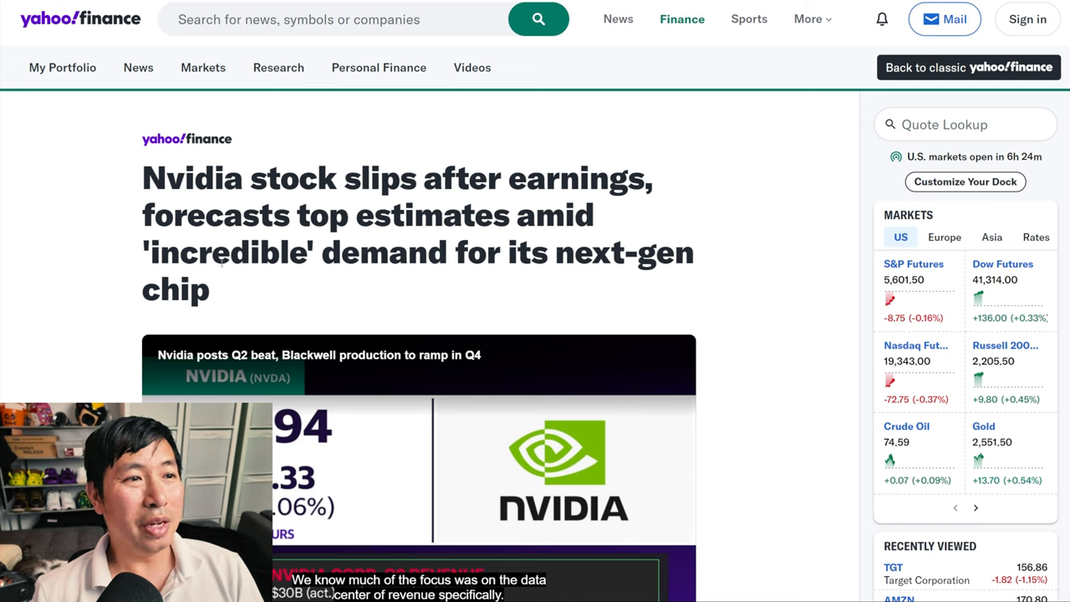
mouse_move(685, 282)
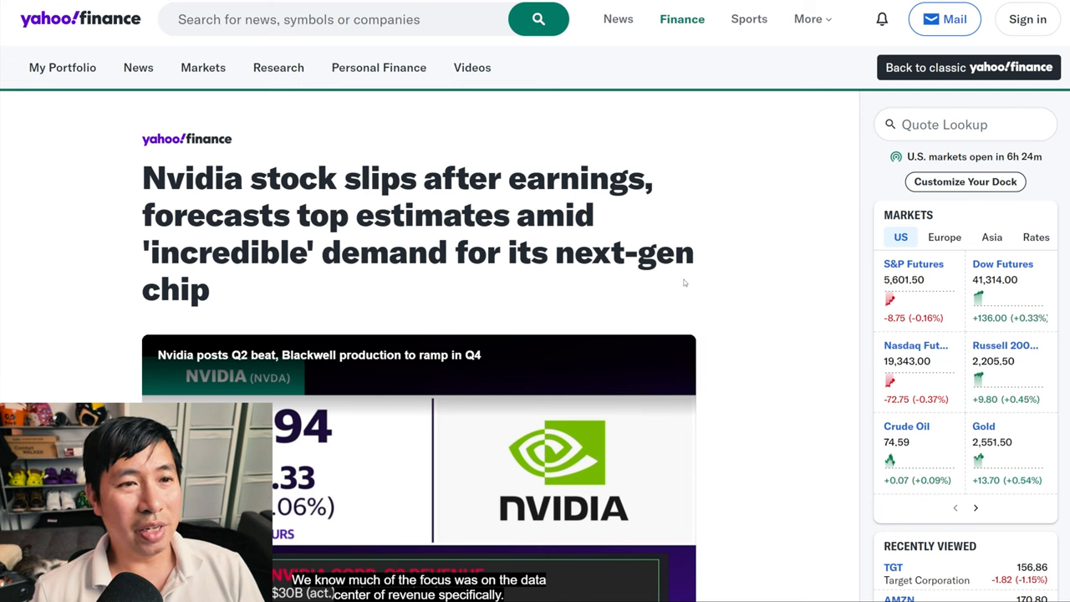
Step: Scroll the Yahoo Finance Nvidia article down to the second-quarter results and after-hours drop paragraphs
scroll(down, 3)
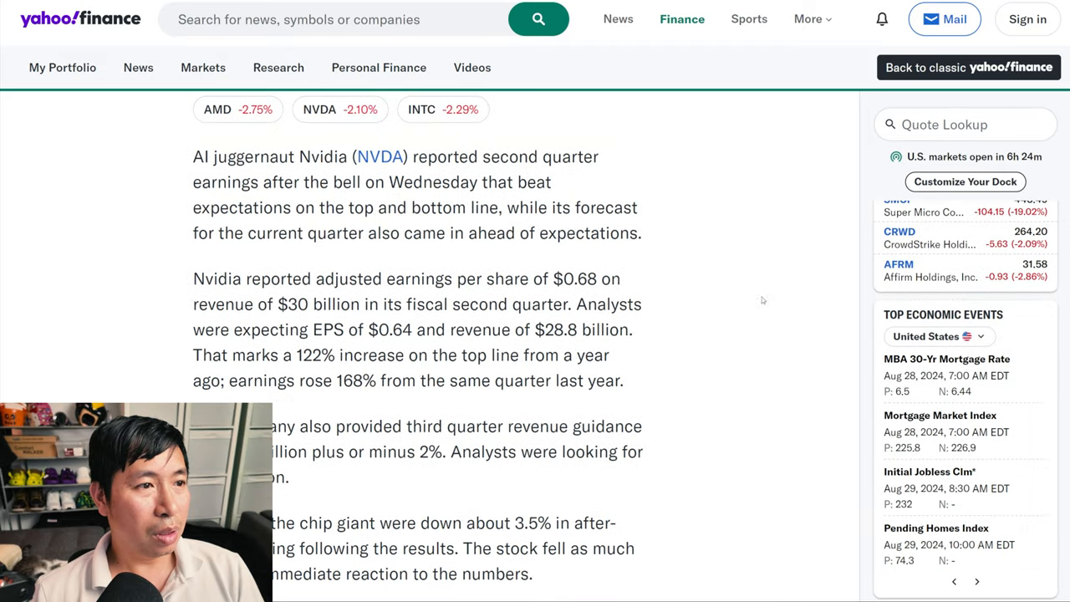
scroll(down, 3)
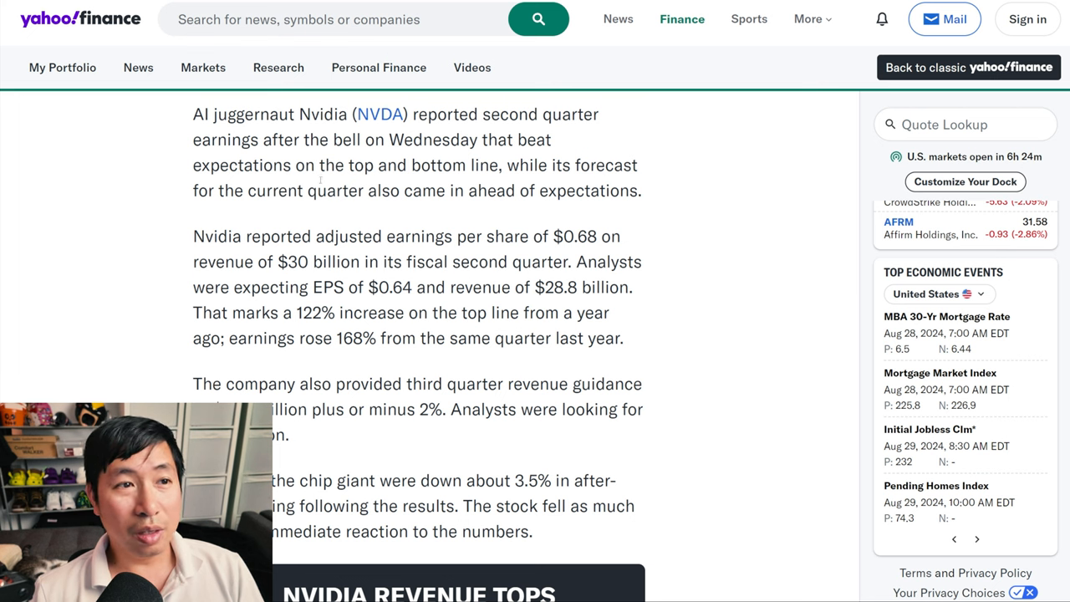
mouse_move(550, 180)
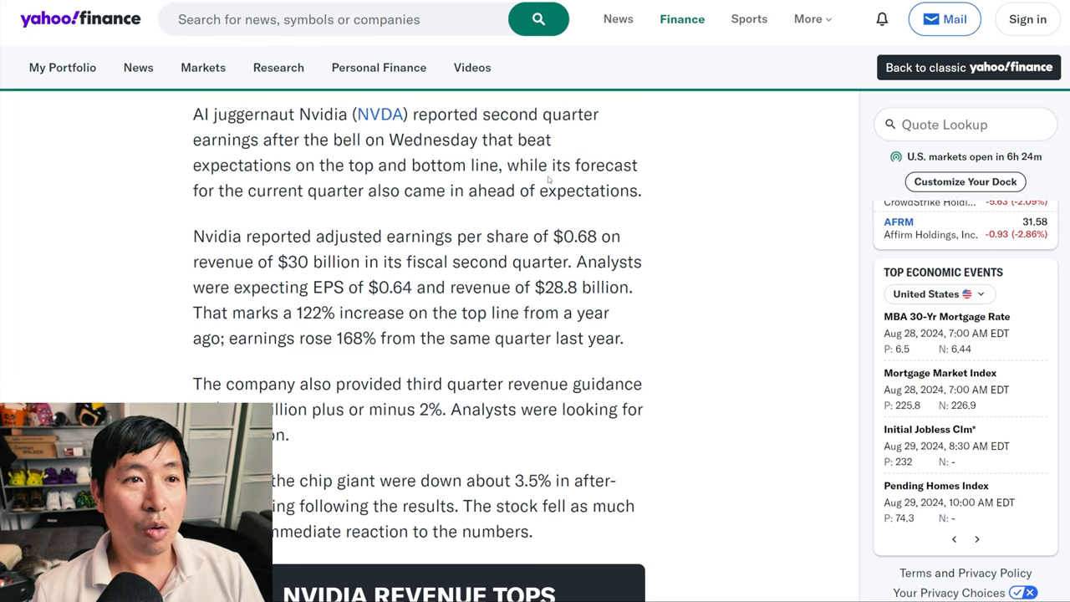
mouse_move(395, 209)
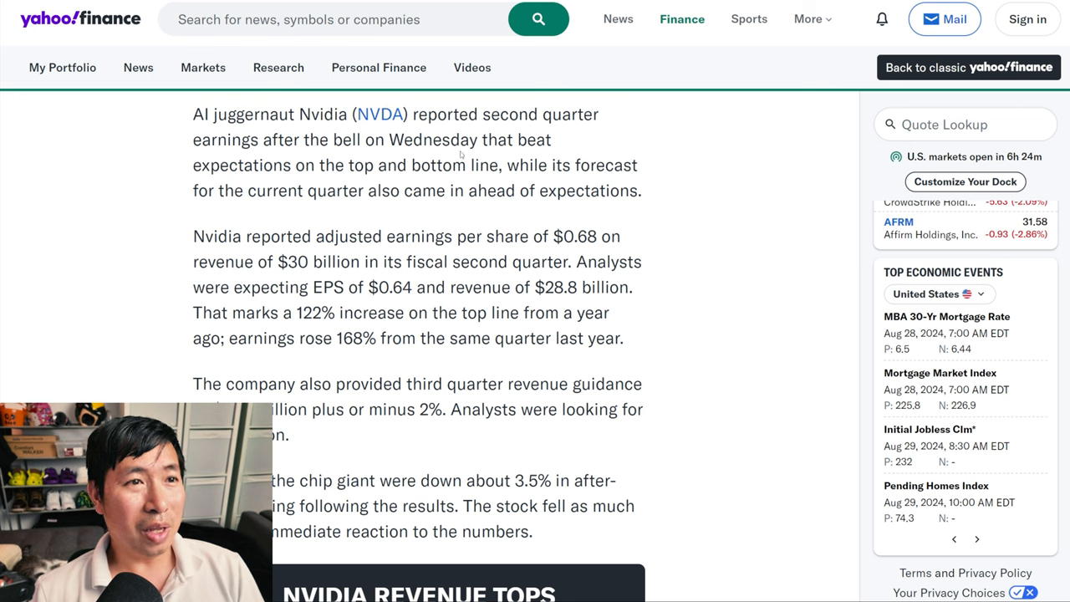
mouse_move(472, 211)
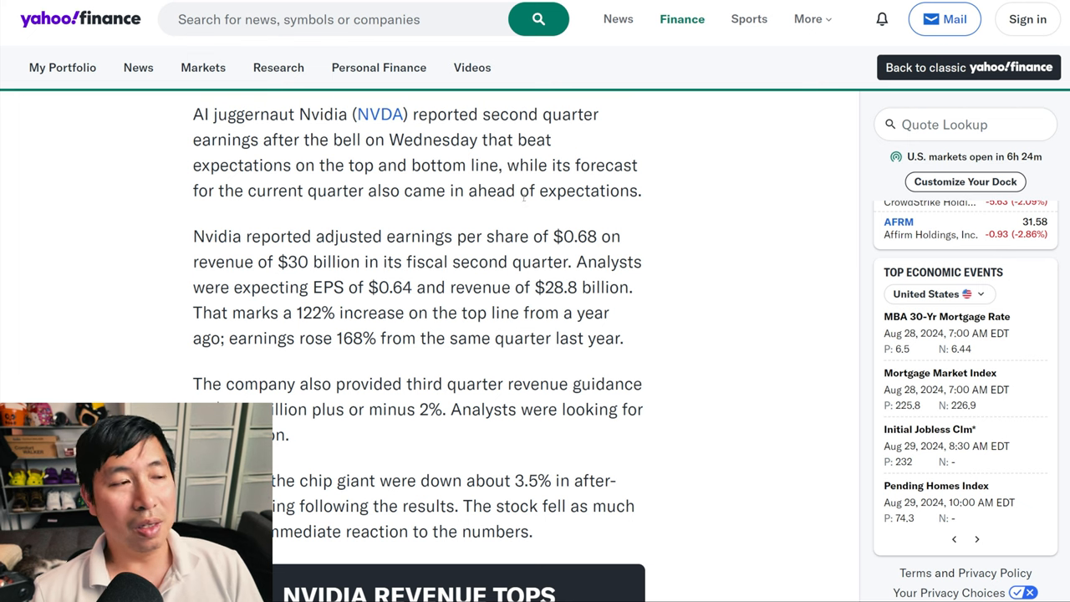
mouse_move(522, 204)
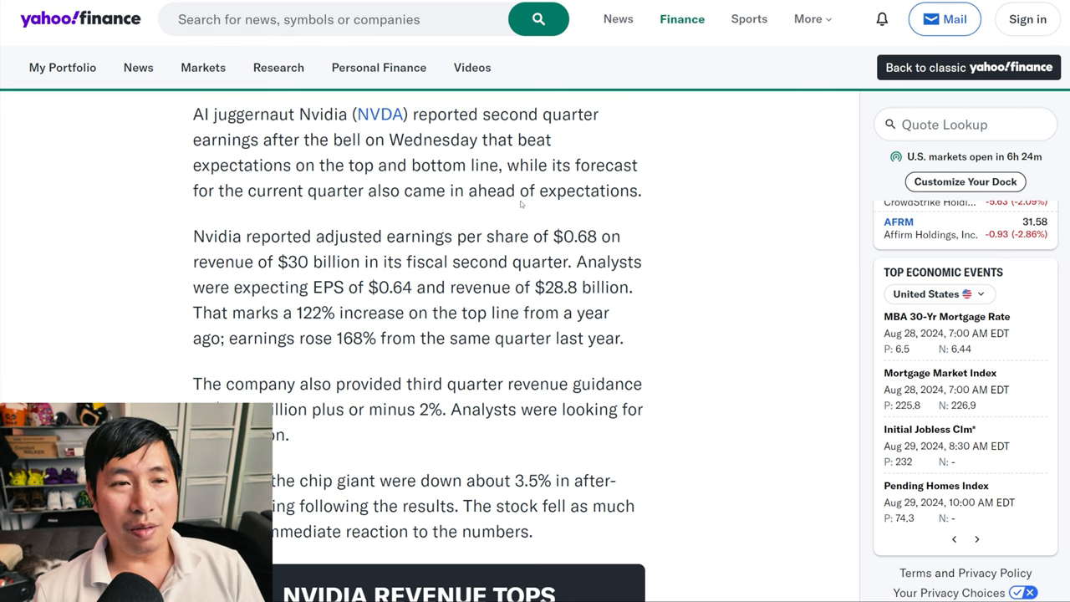
mouse_move(520, 204)
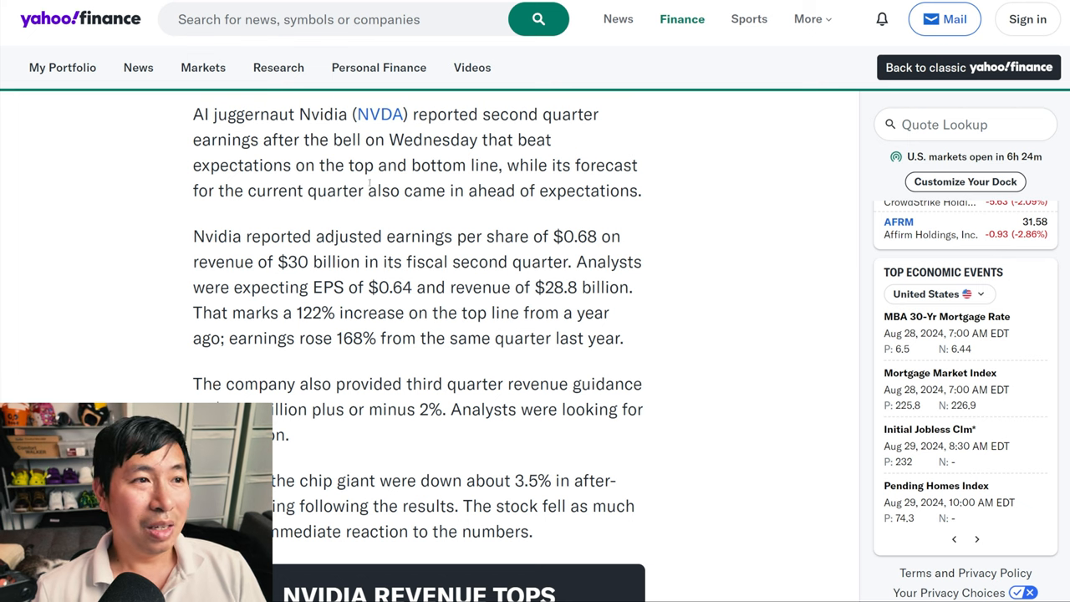
mouse_move(338, 181)
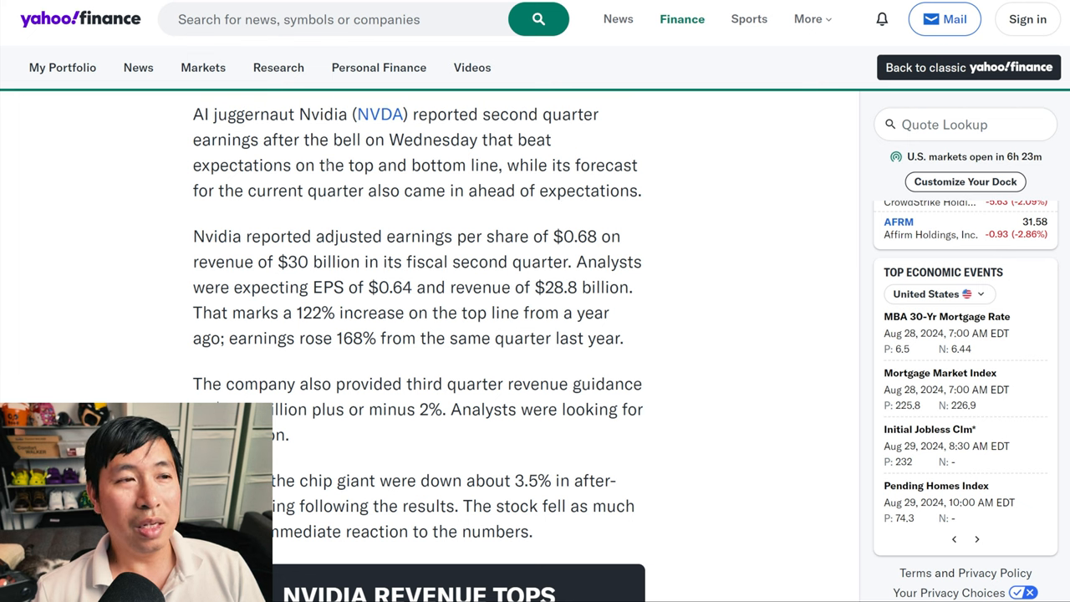
mouse_move(472, 208)
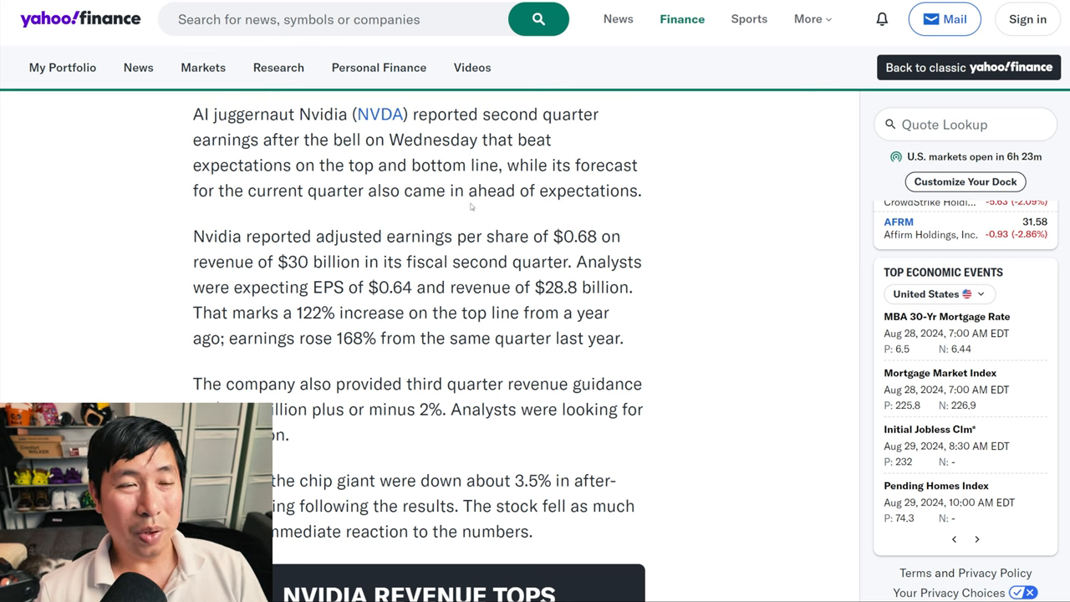
mouse_move(698, 195)
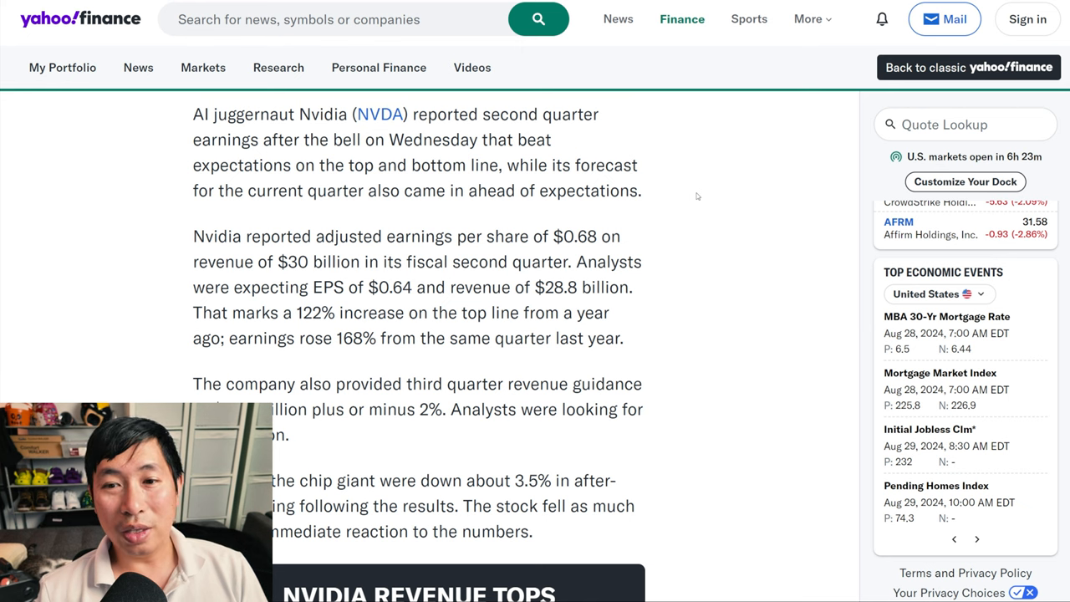
mouse_move(650, 201)
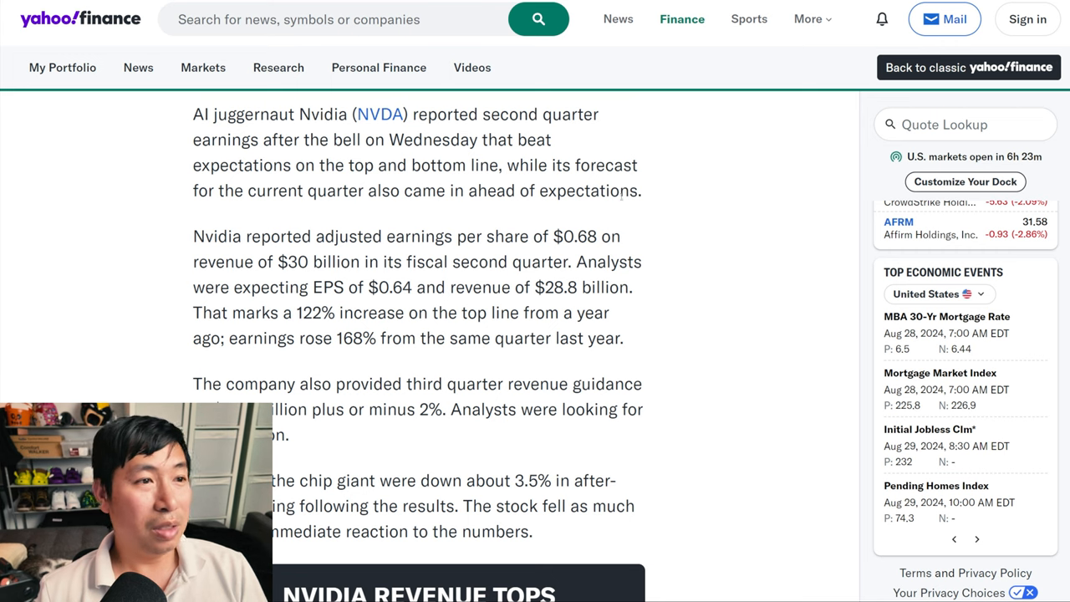
scroll(down, 3)
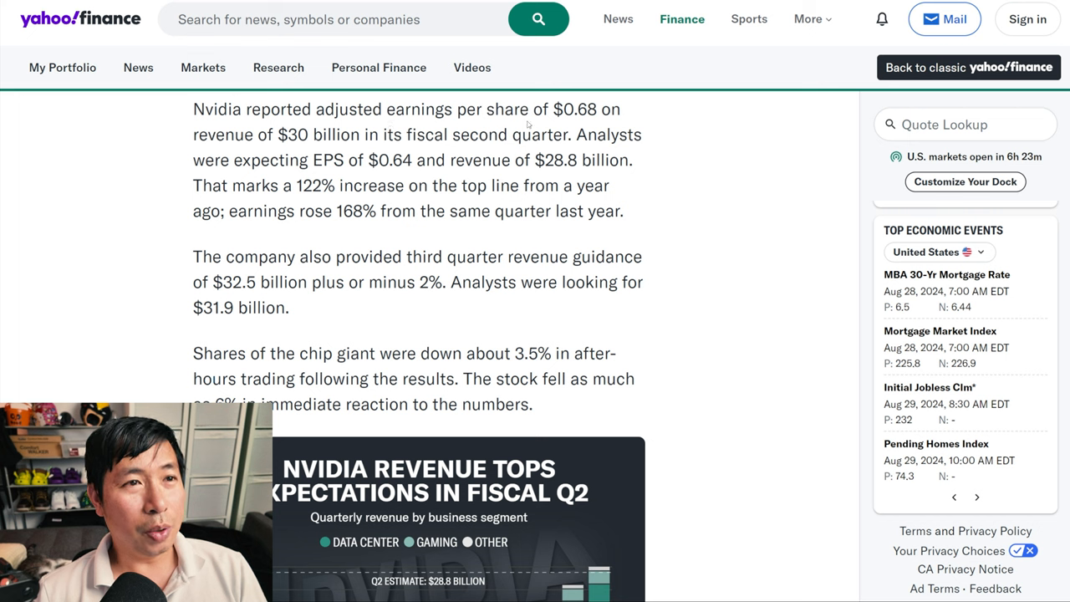
mouse_move(616, 122)
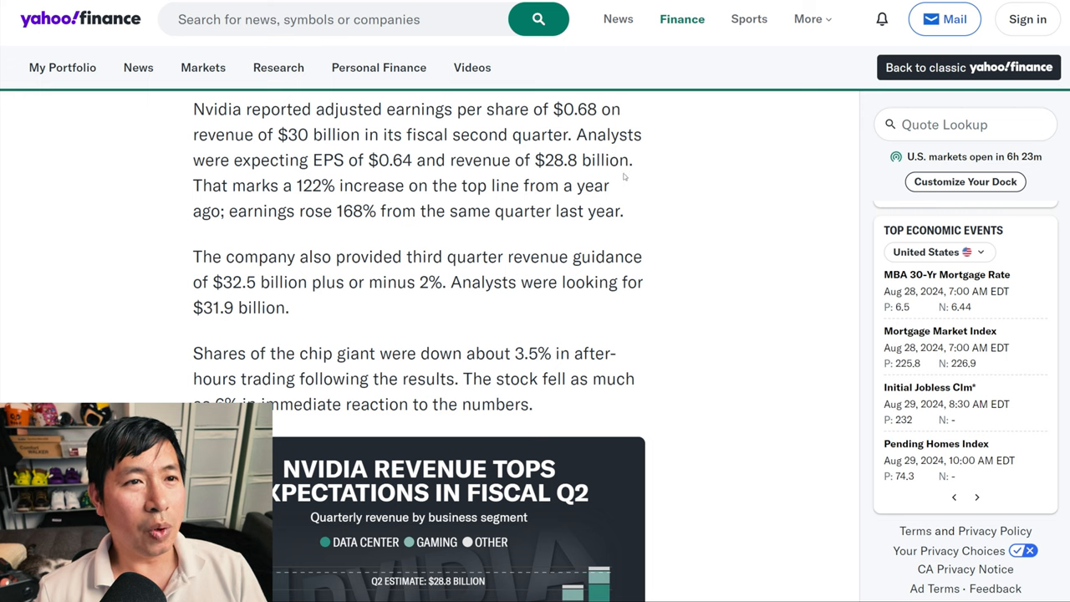
mouse_move(586, 124)
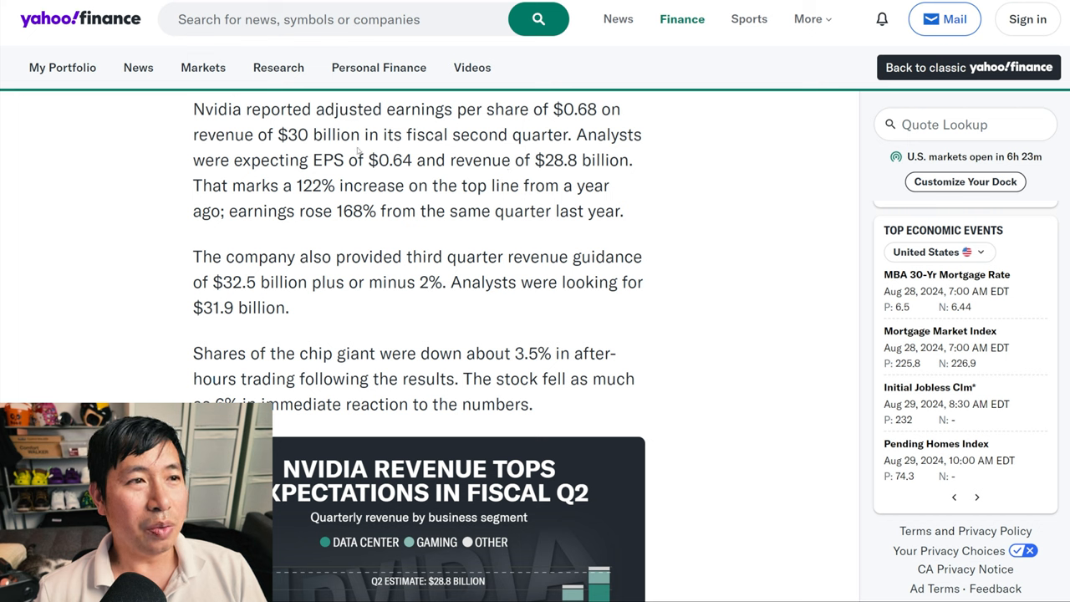
mouse_move(167, 187)
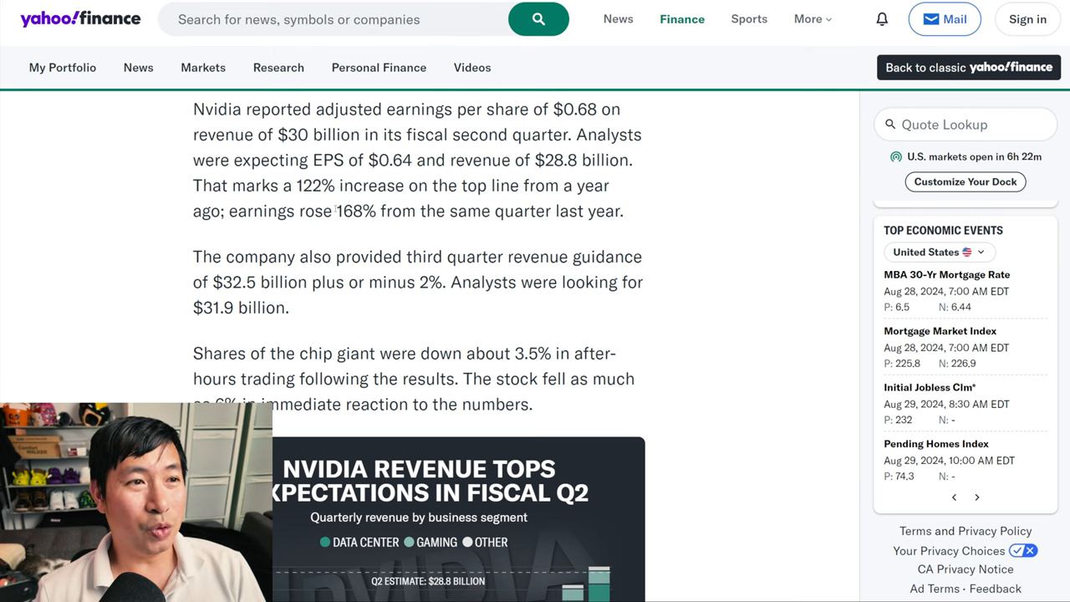
Step: Scroll to the third-quarter guidance paragraph and the 'Nvidia revenue tops expectations' chart
scroll(down, 3)
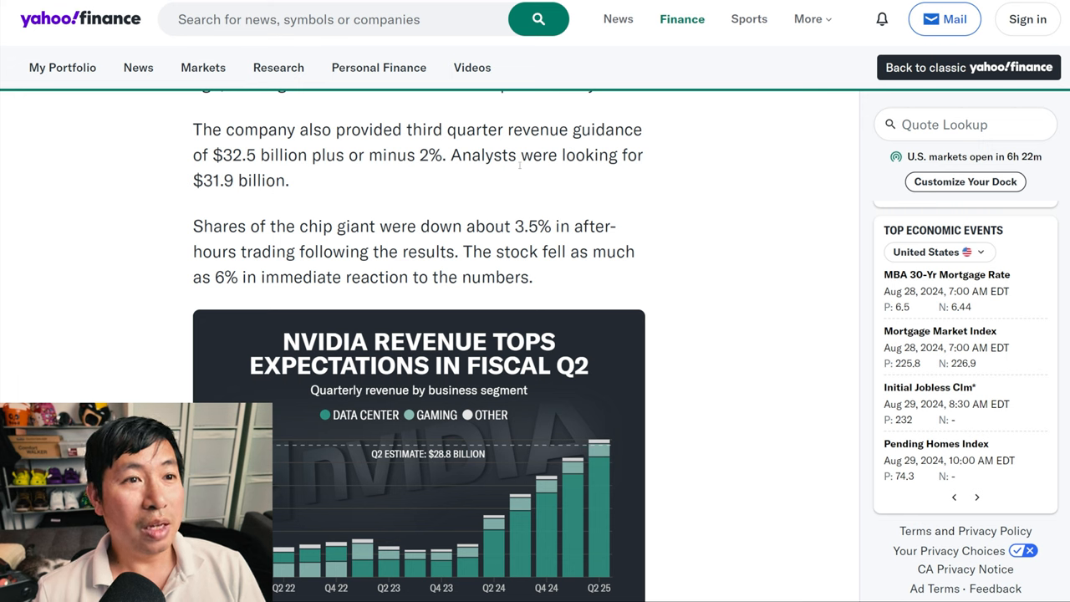
mouse_move(221, 194)
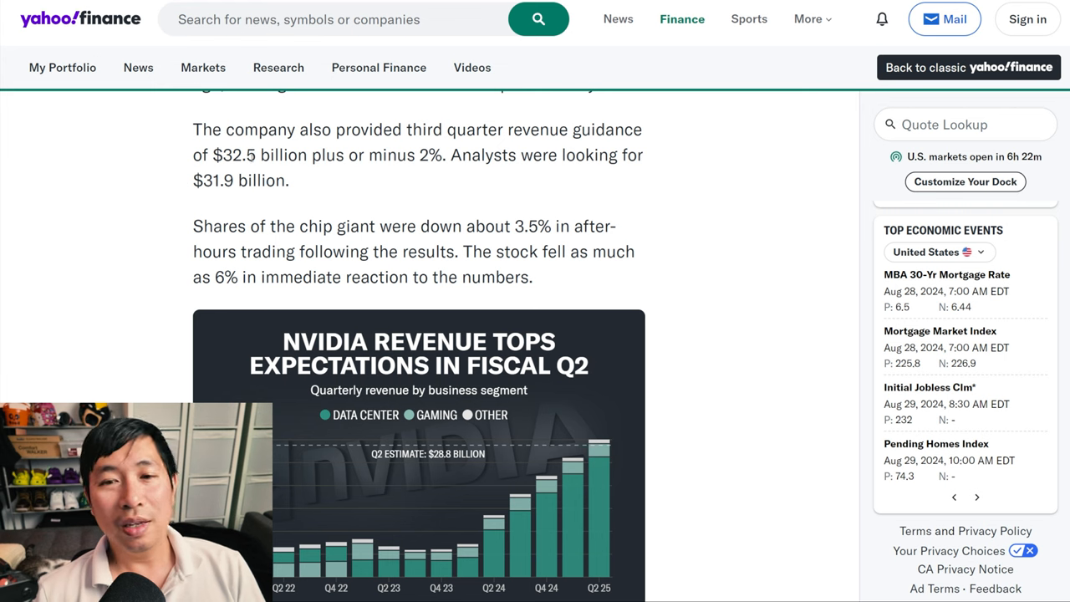
drag(405, 130, 567, 130)
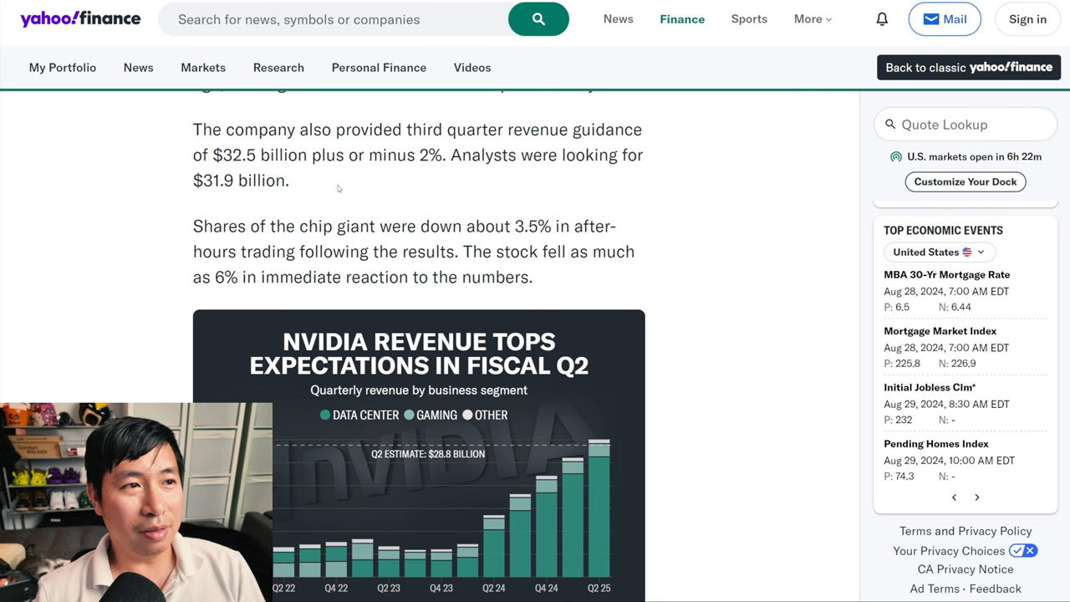
mouse_move(156, 231)
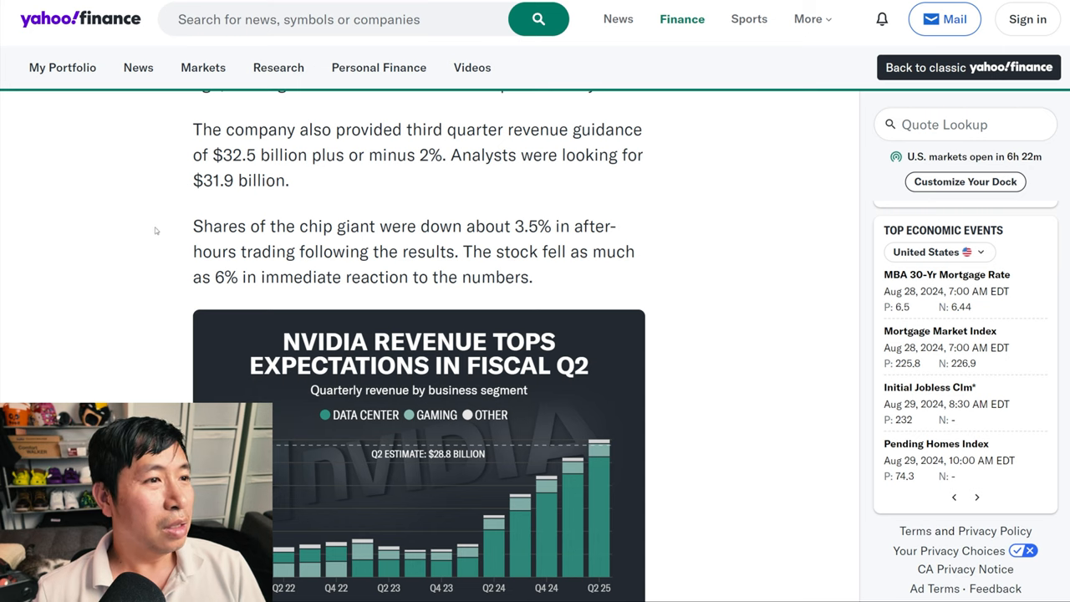
Step: Read past the chart to the data center revenue paragraph and the CEO/CFO Blackwell statements
scroll(down, 3)
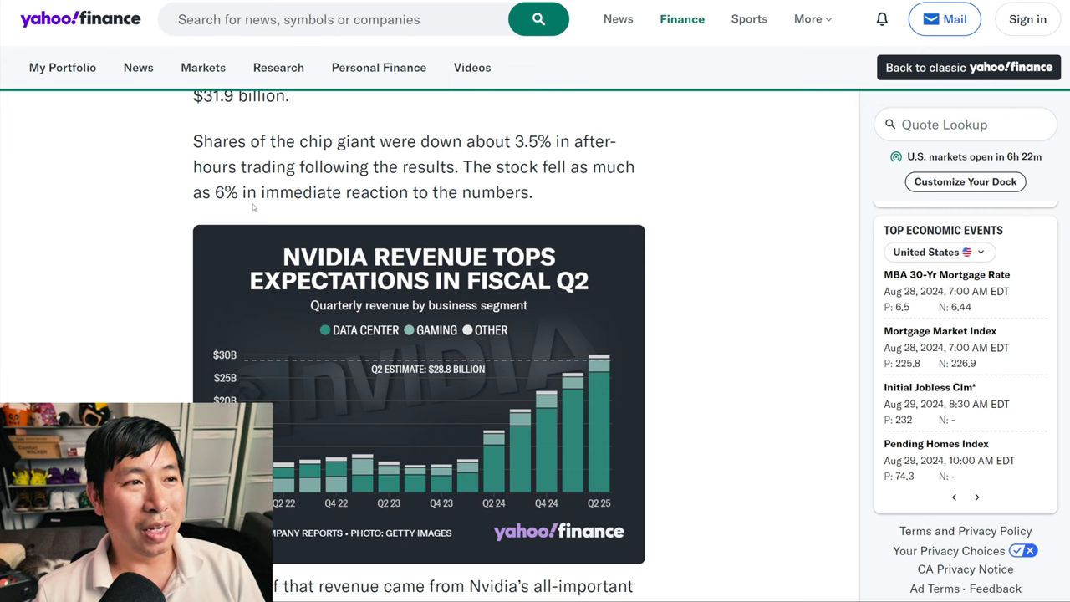
mouse_move(492, 210)
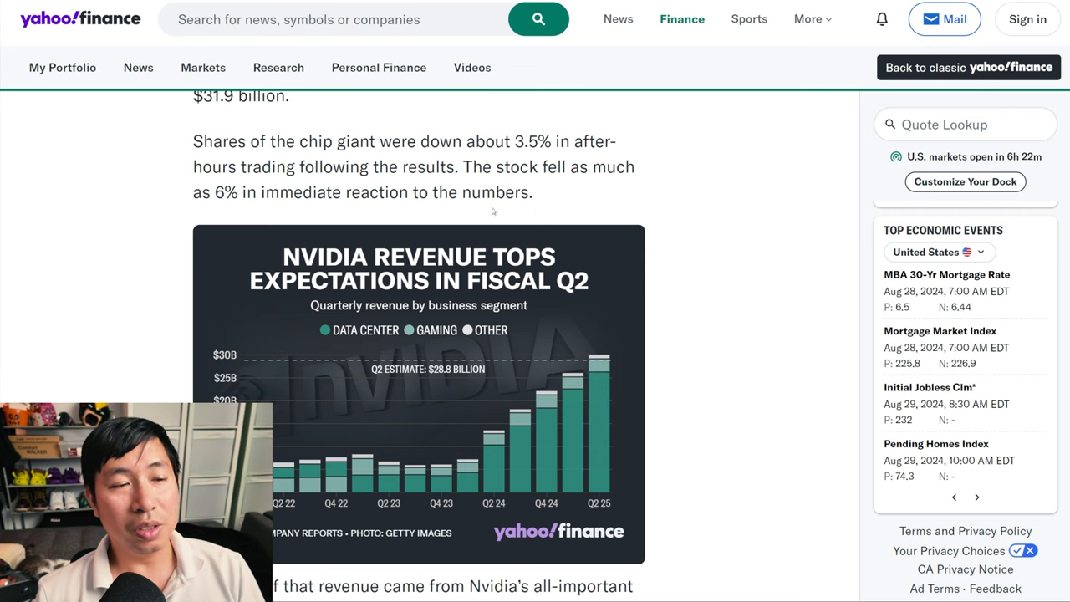
scroll(up, 3)
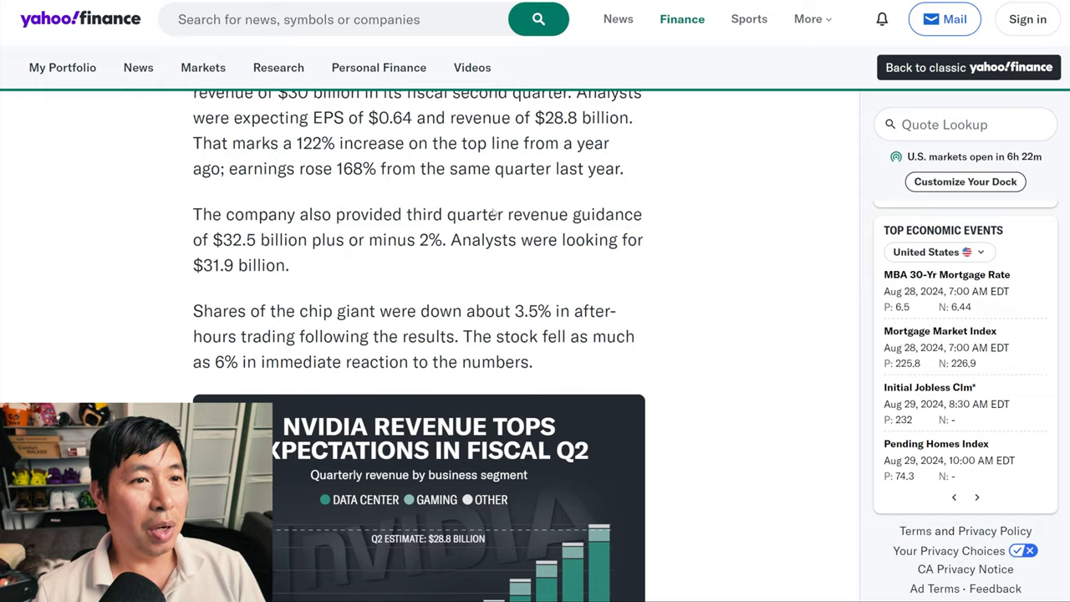
scroll(down, 3)
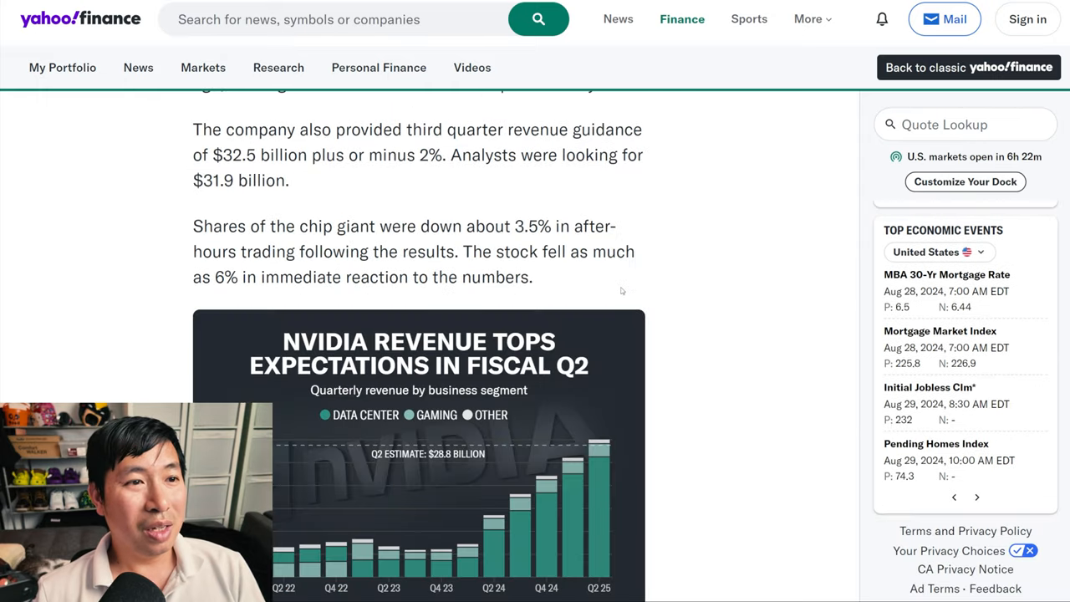
scroll(down, 3)
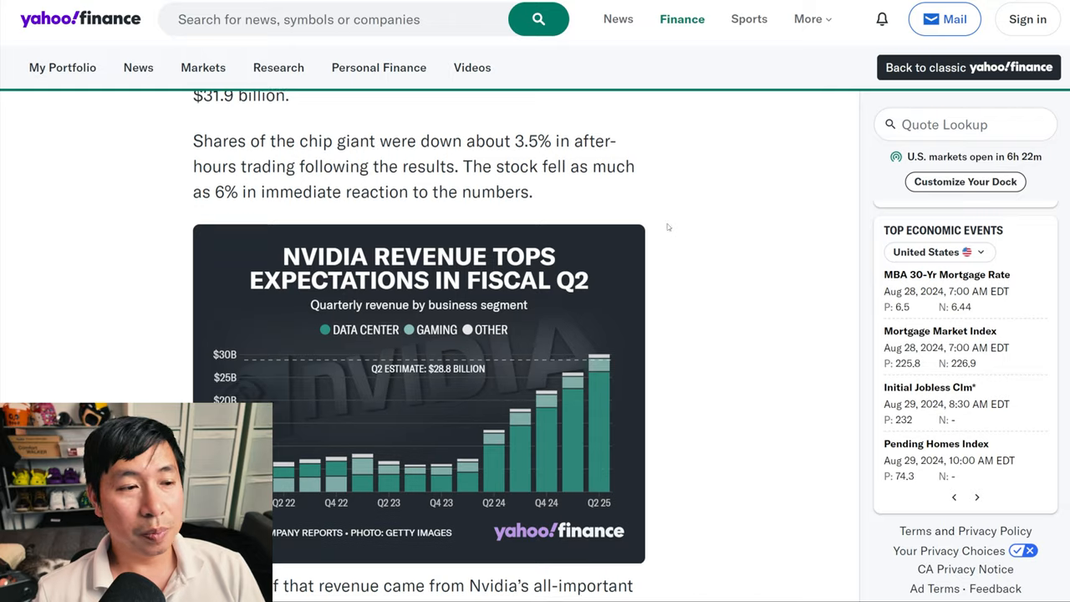
scroll(down, 3)
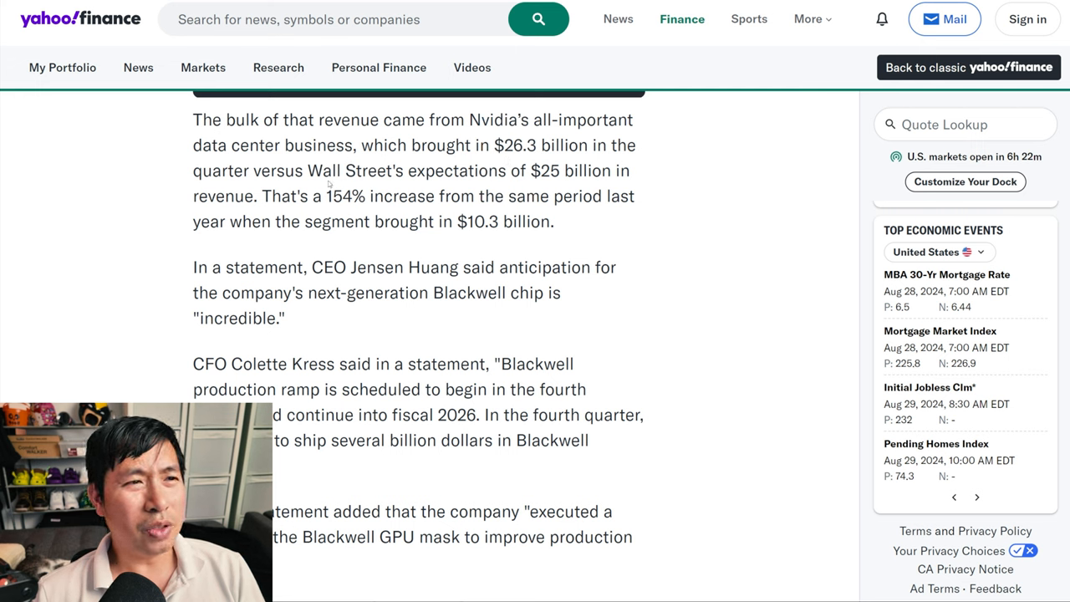
mouse_move(562, 188)
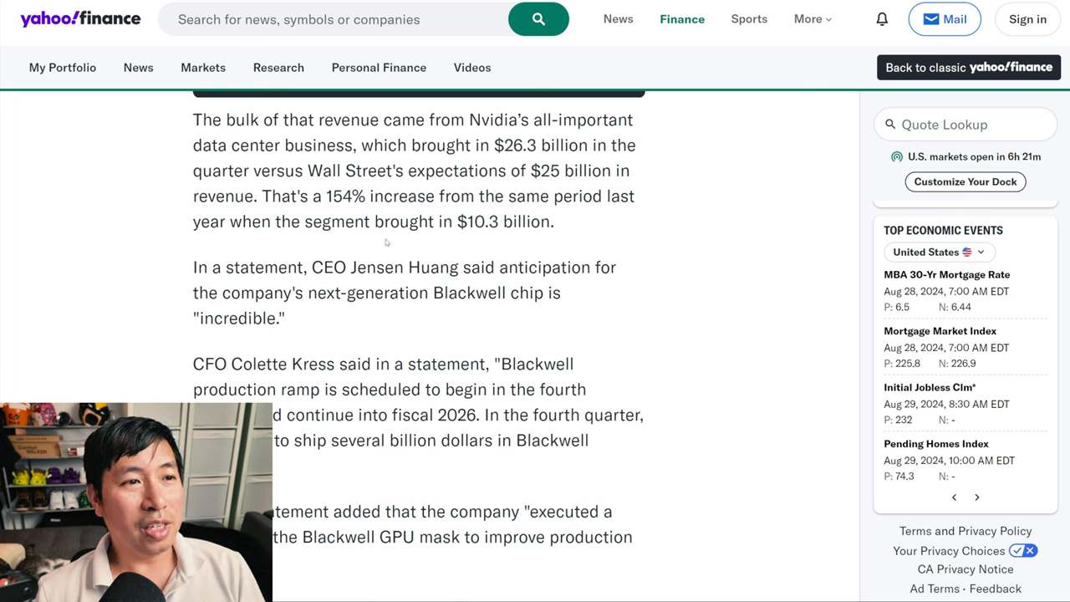
mouse_move(543, 241)
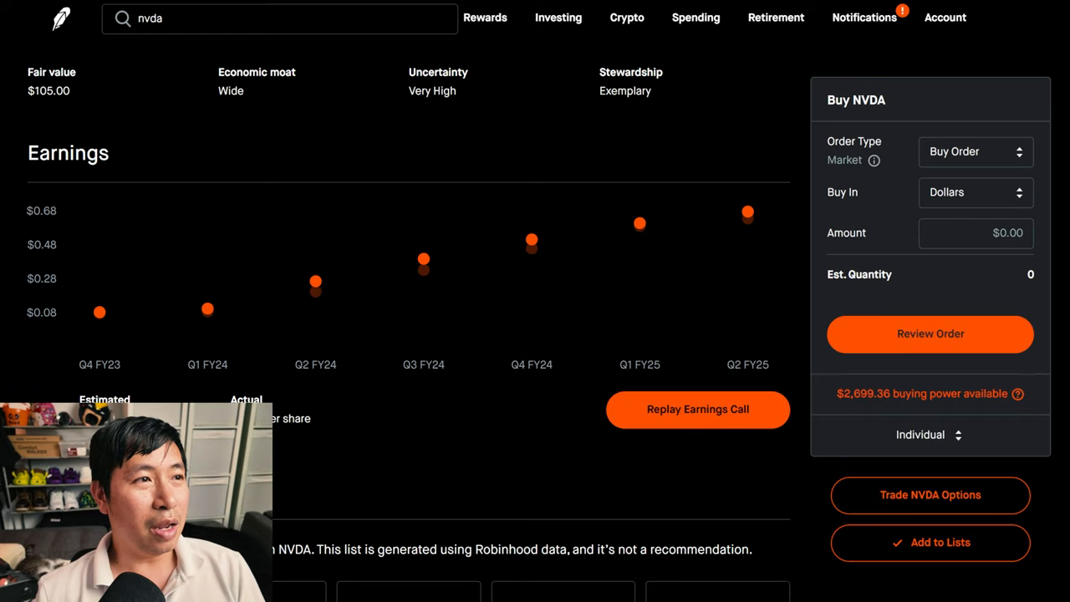
Step: Scroll the NVDA page back toward the price chart showing the 4.67% overnight drop
scroll(down, 3)
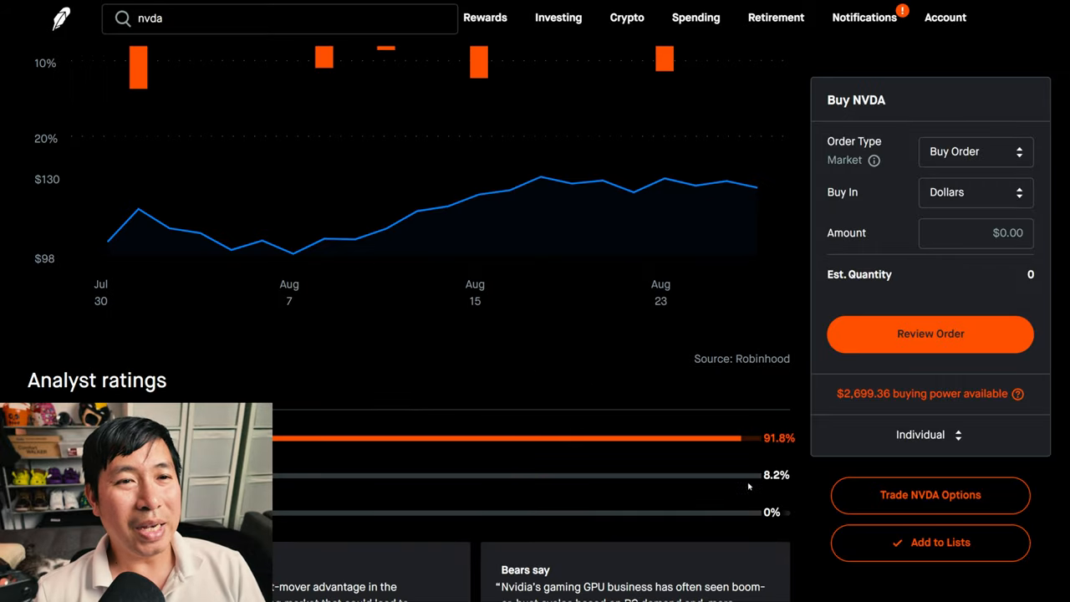
scroll(down, 3)
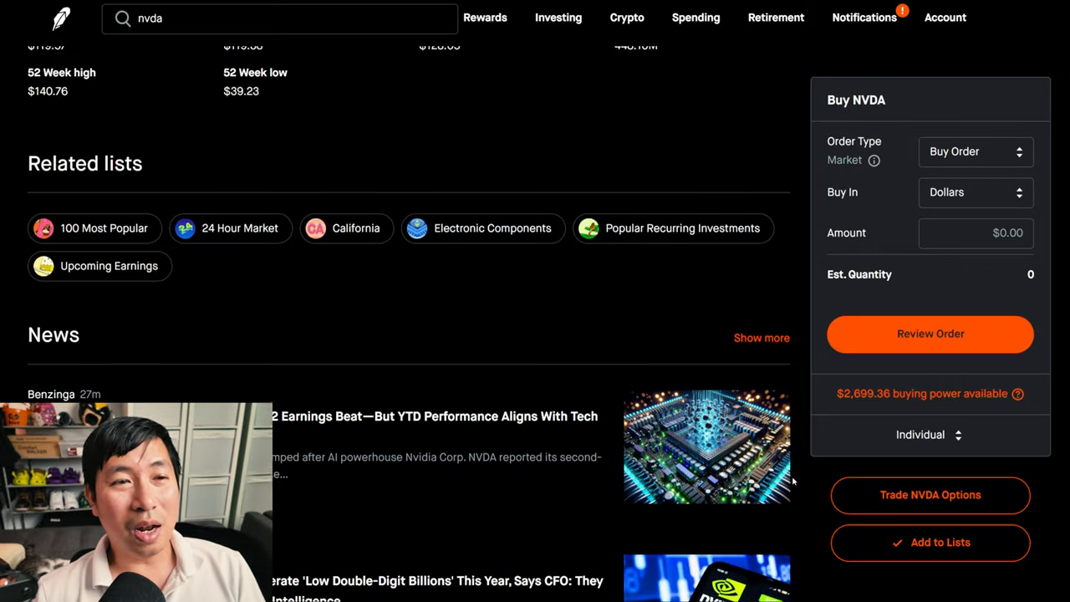
scroll(up, 3)
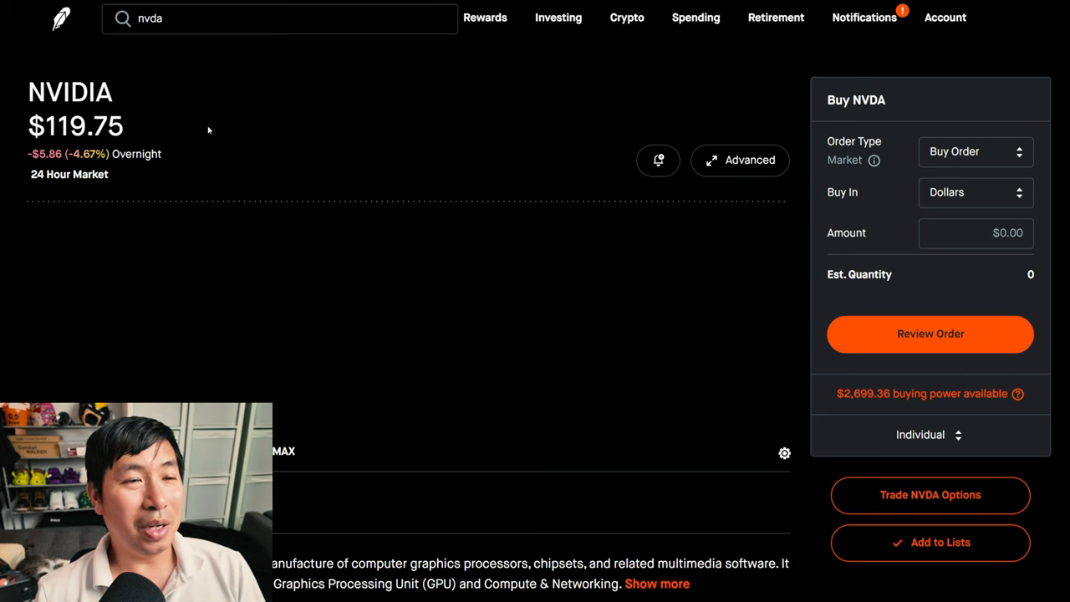
mouse_move(286, 148)
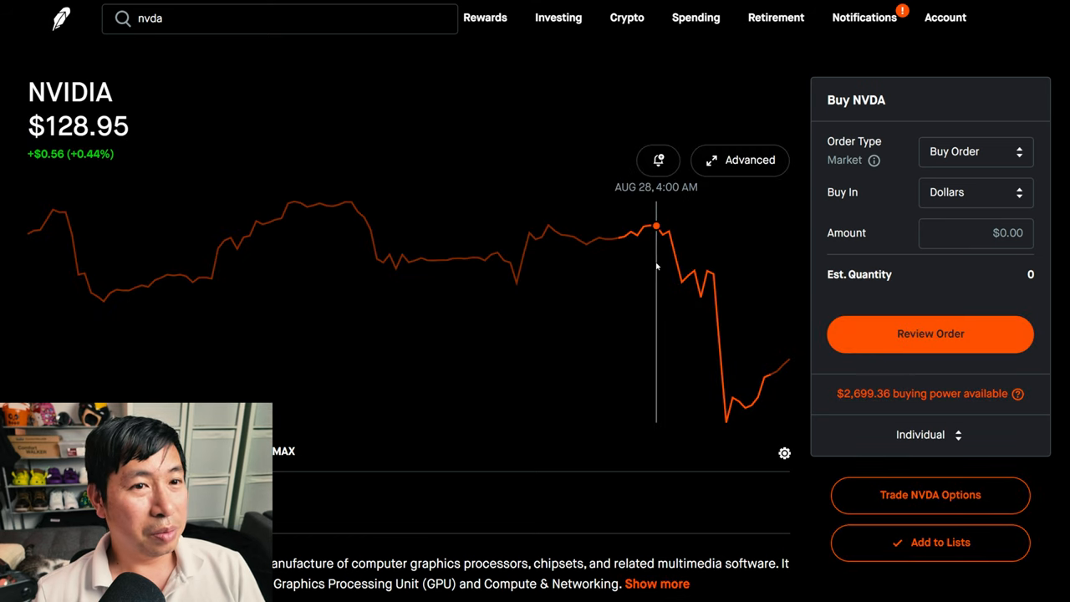
mouse_move(739, 401)
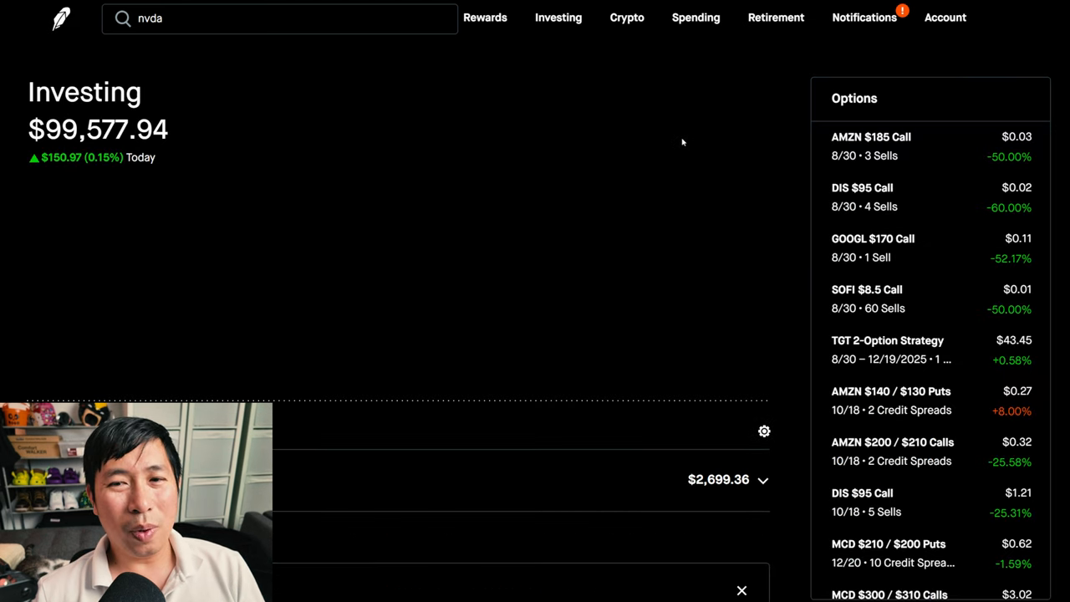
mouse_move(679, 141)
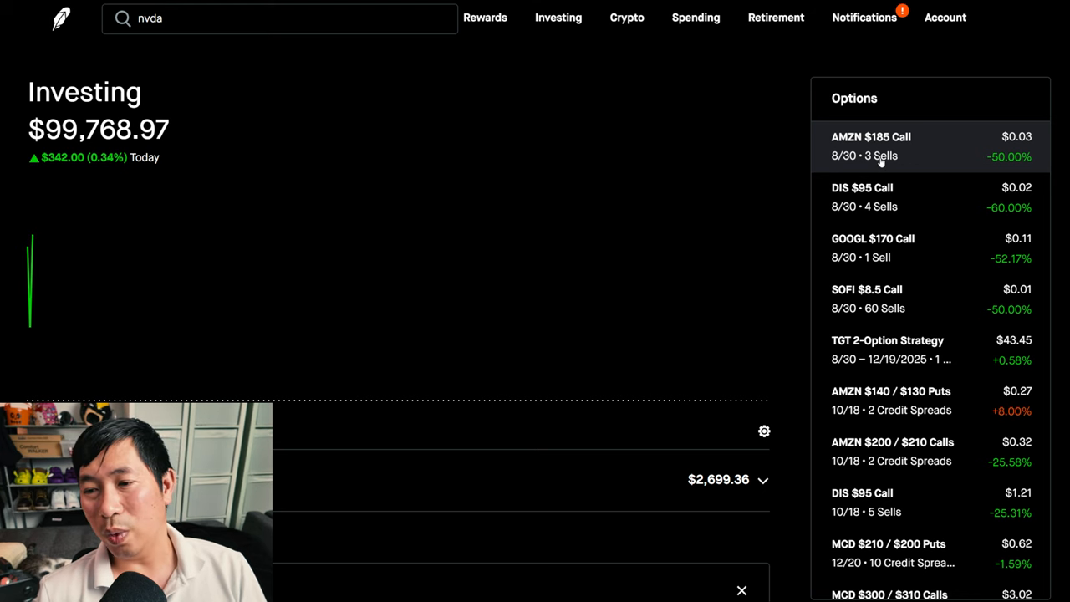
mouse_move(852, 157)
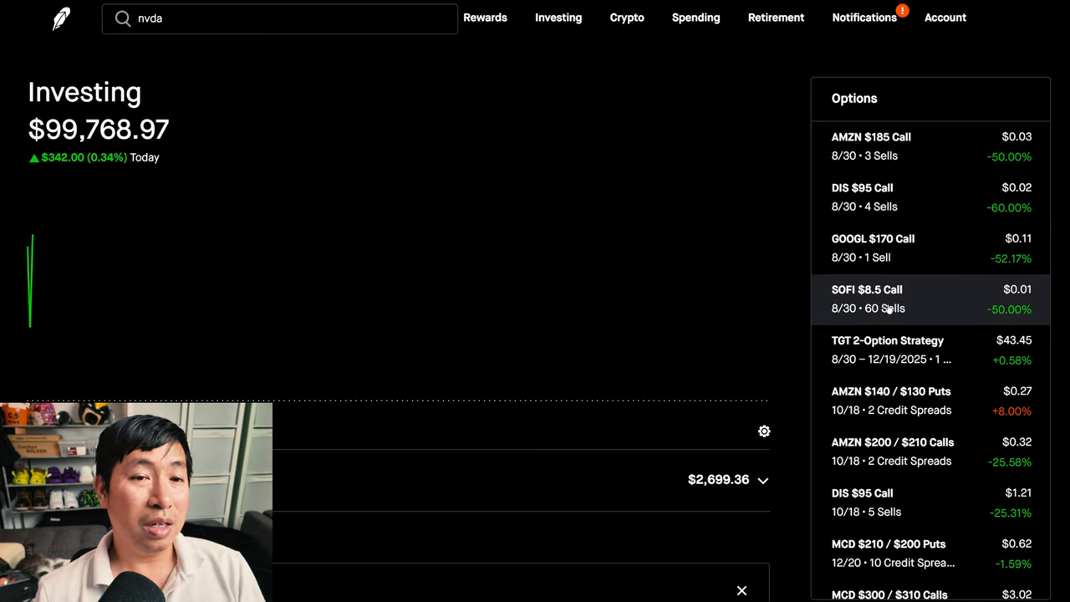
mouse_move(906, 151)
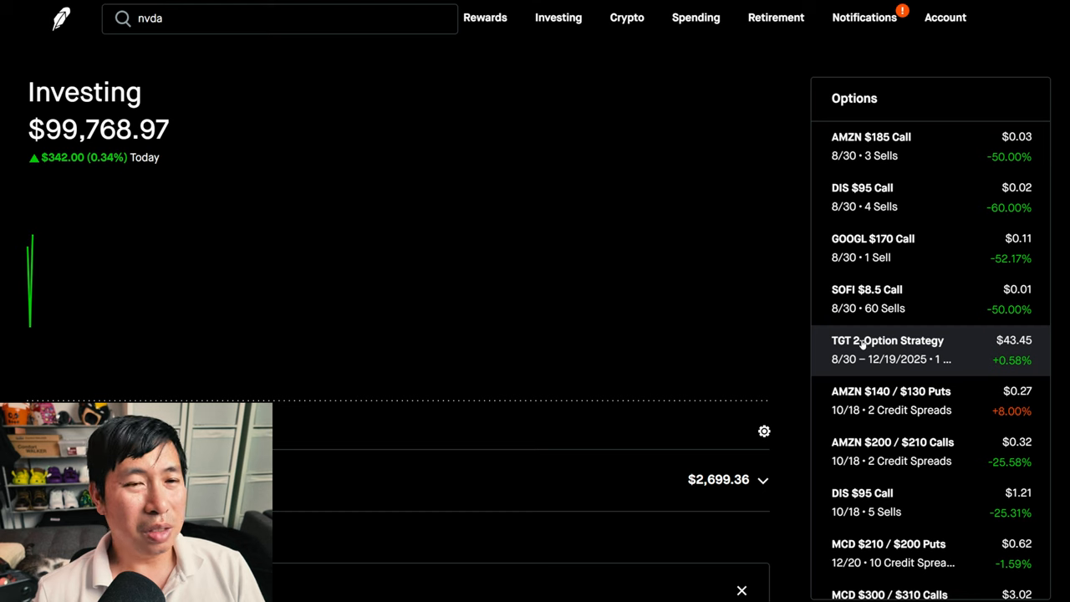
mouse_move(677, 186)
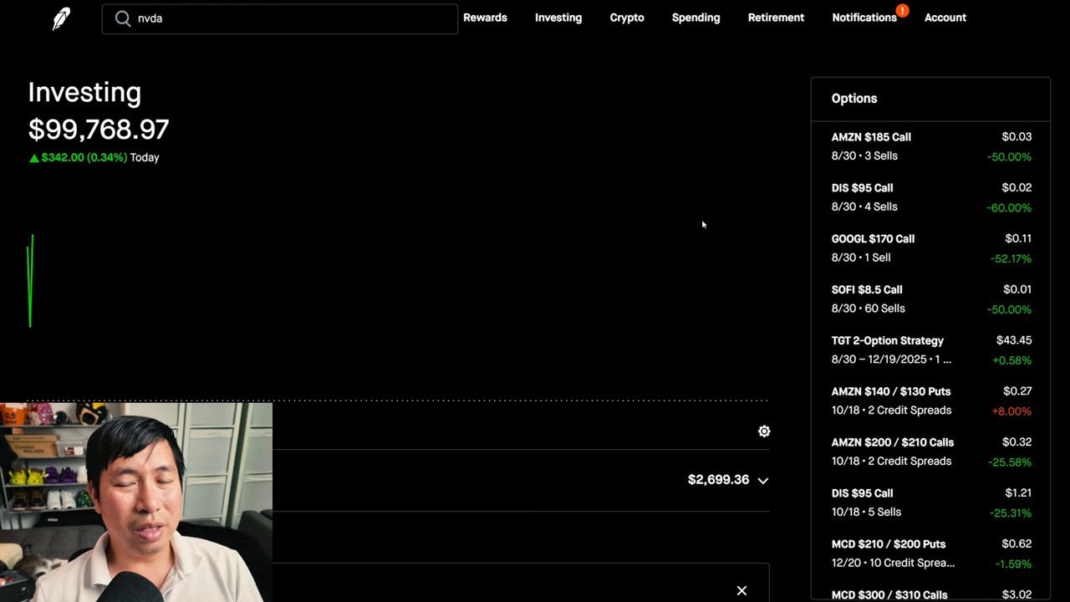
mouse_move(598, 204)
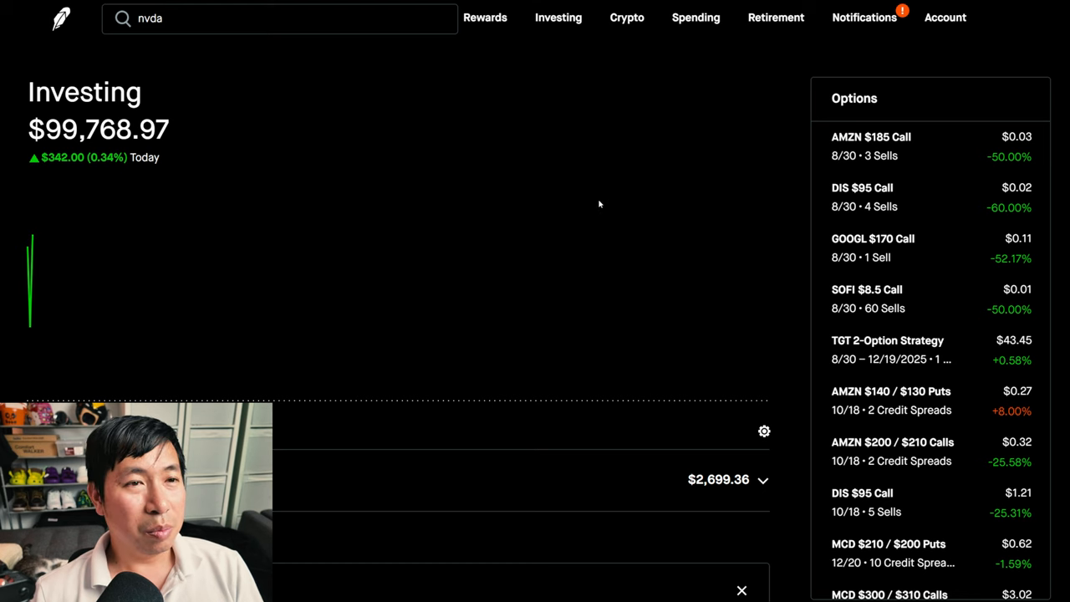